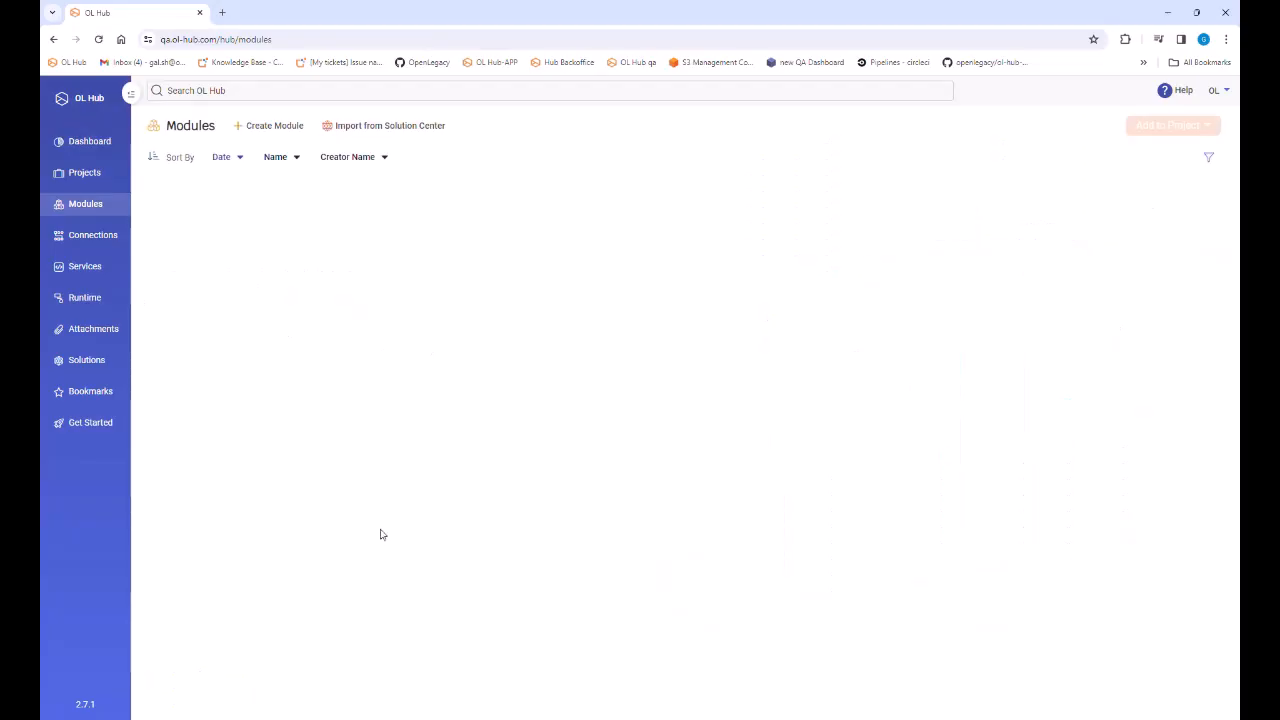
Step: Start a new module named sap-module from the Solution Center's SAP - Customer Demo Module
left_click(389, 125)
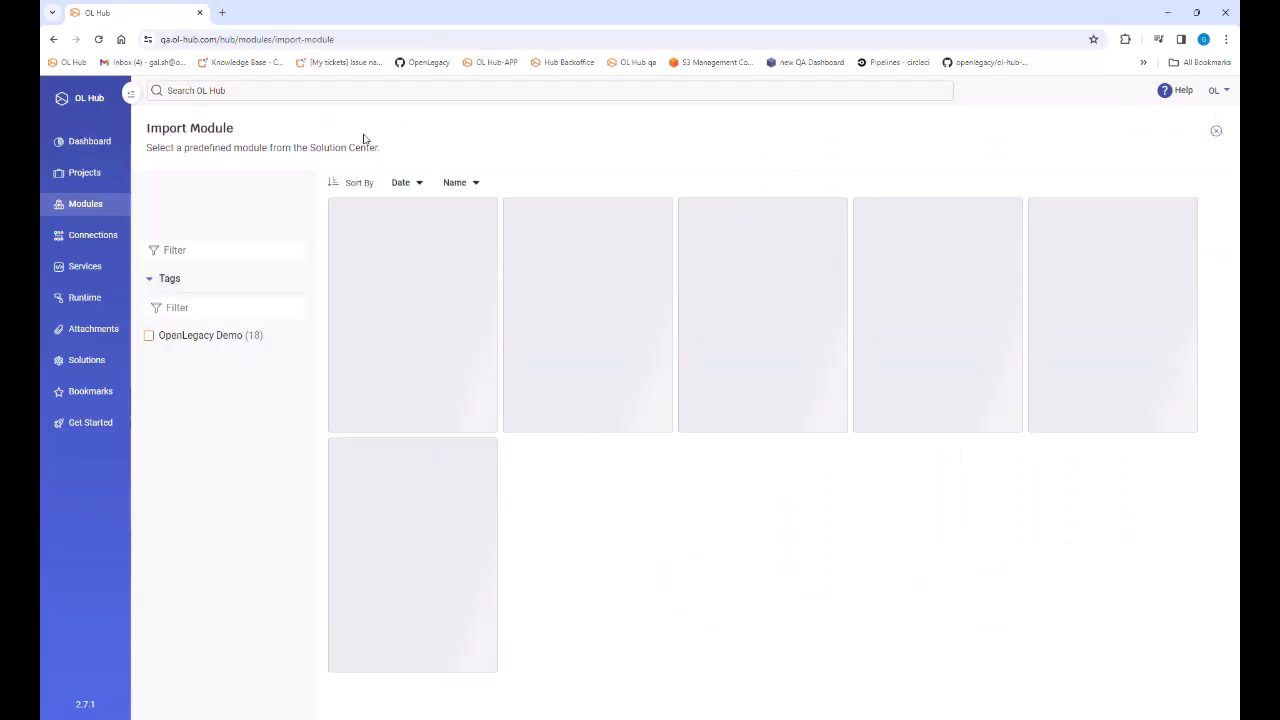
type("sa")
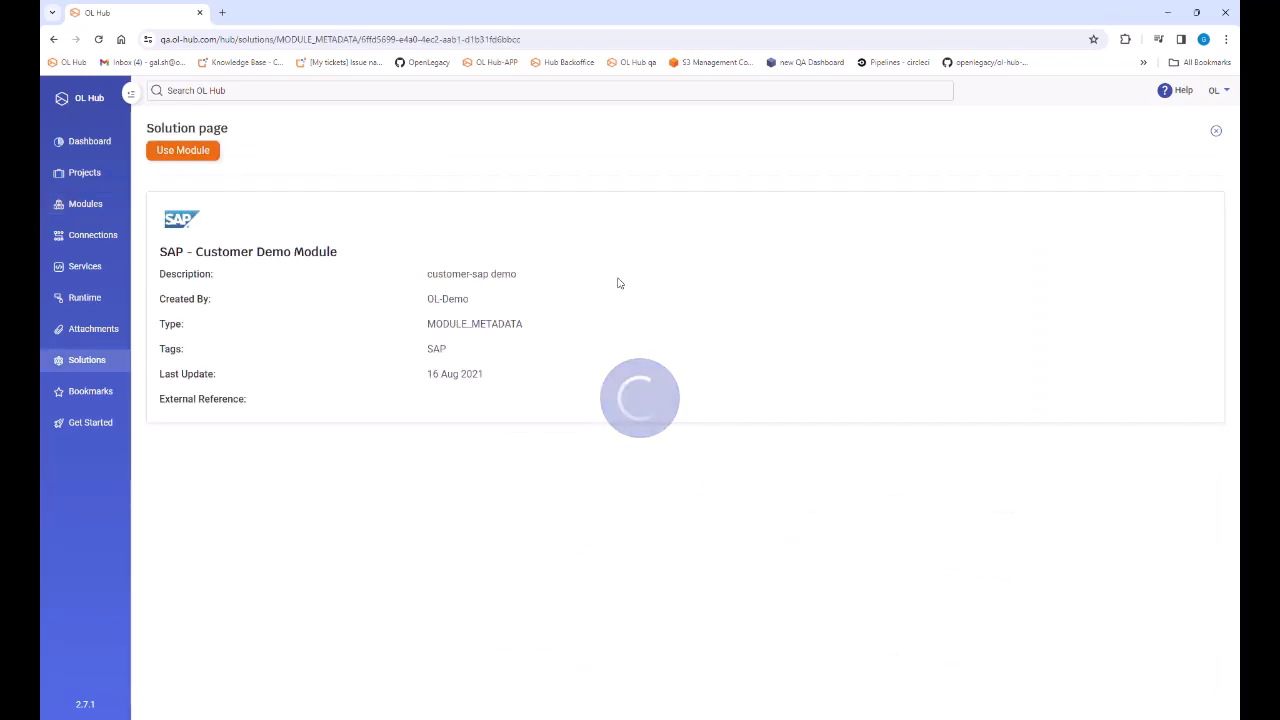
left_click(183, 150)
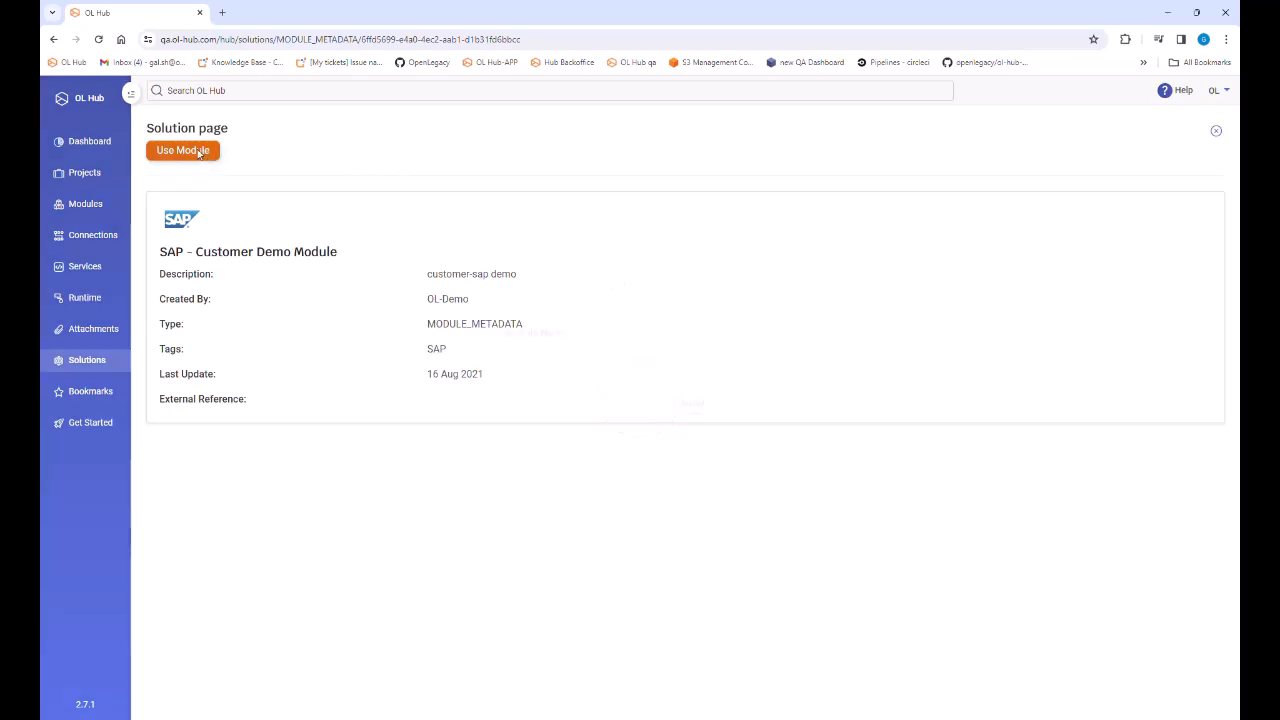
left_click(183, 150)
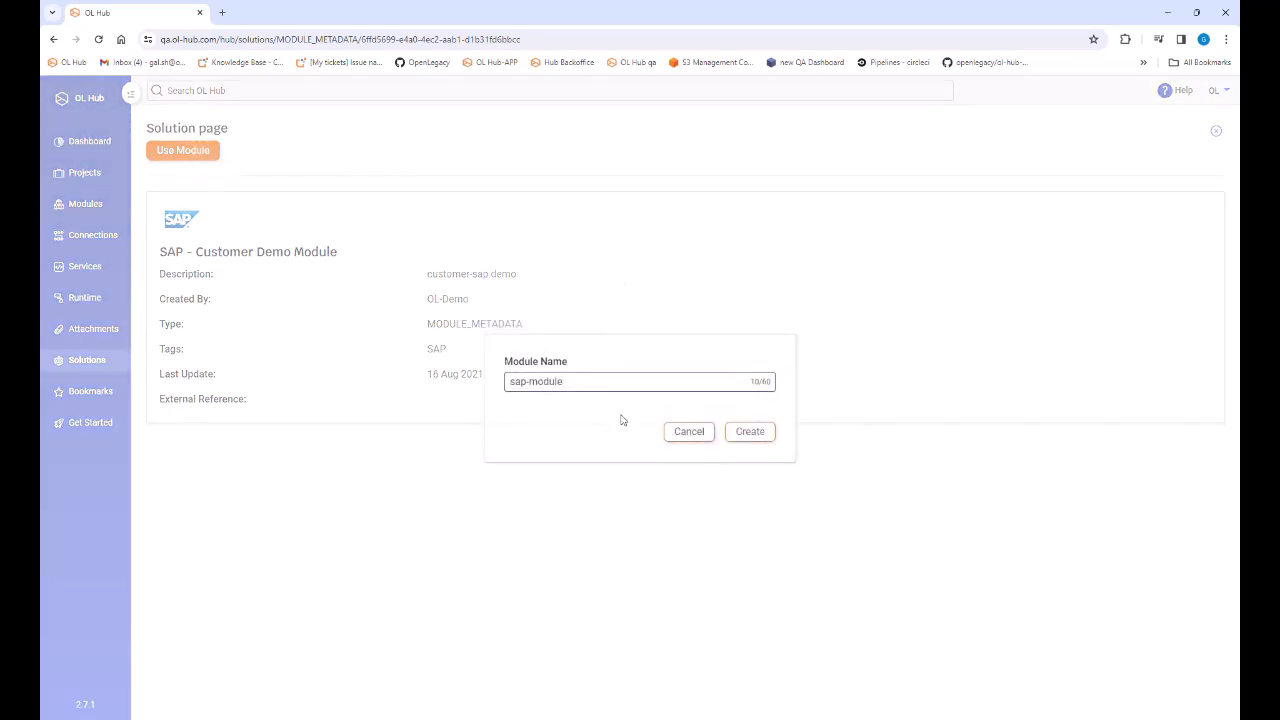
mouse_move(749, 431)
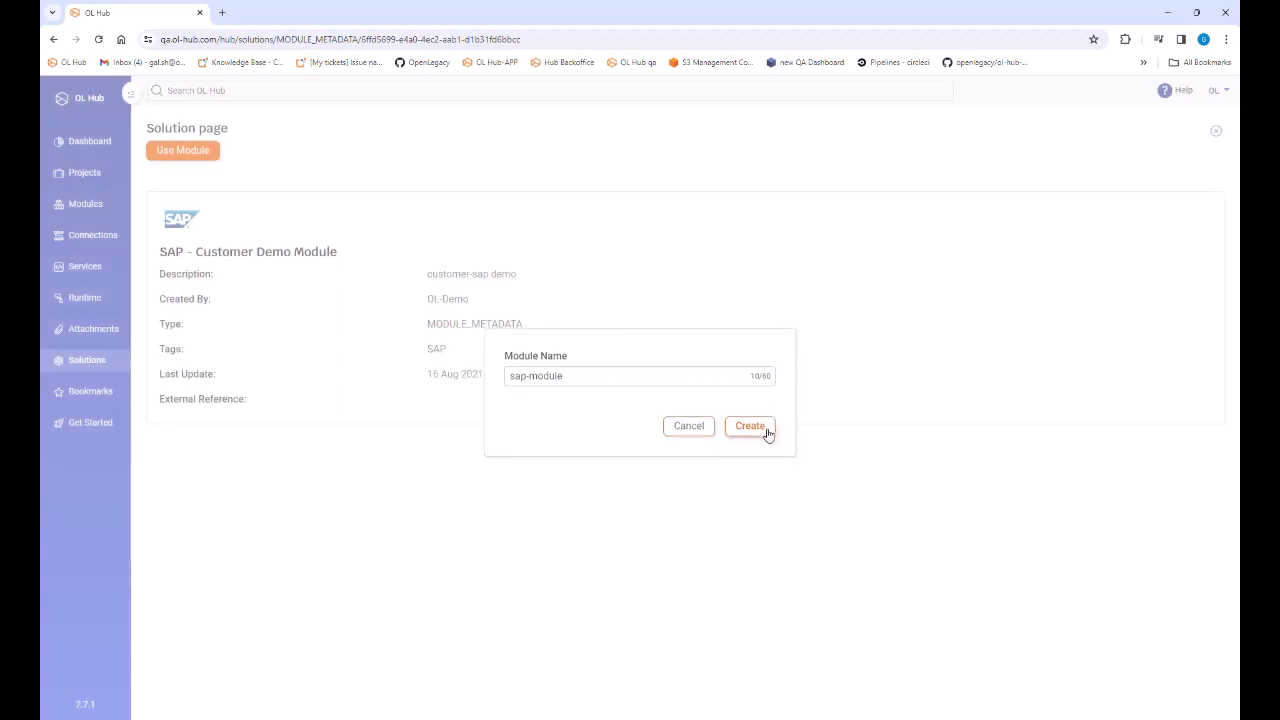
Step: Create sap-module with its bapi-customer-getdetail and bapi-customer-getsalesareas assets
left_click(749, 425)
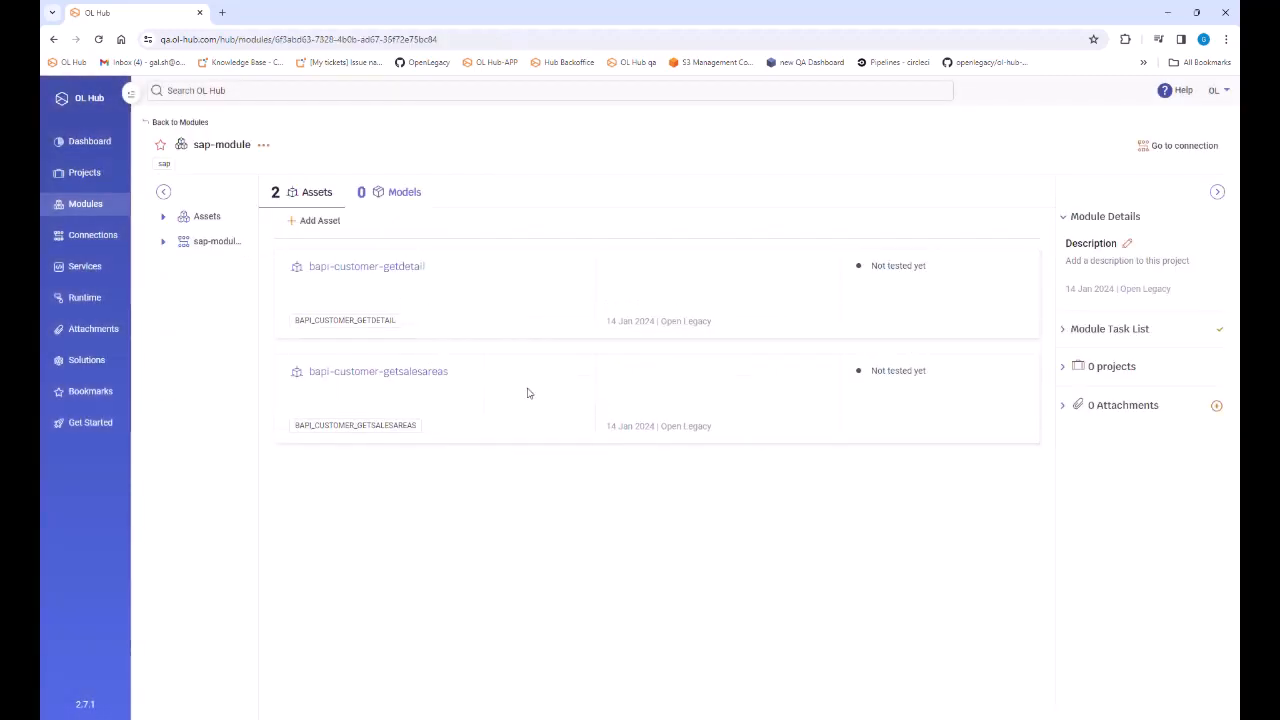
mouse_move(477, 375)
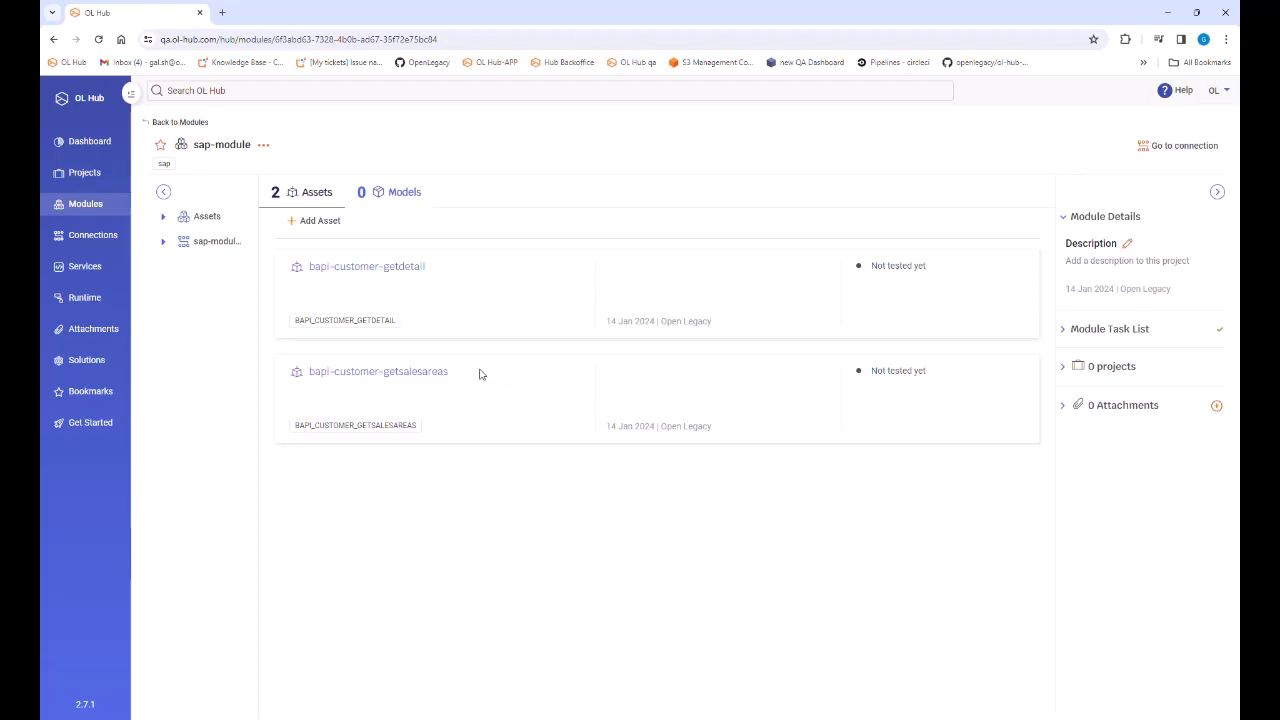
mouse_move(376, 216)
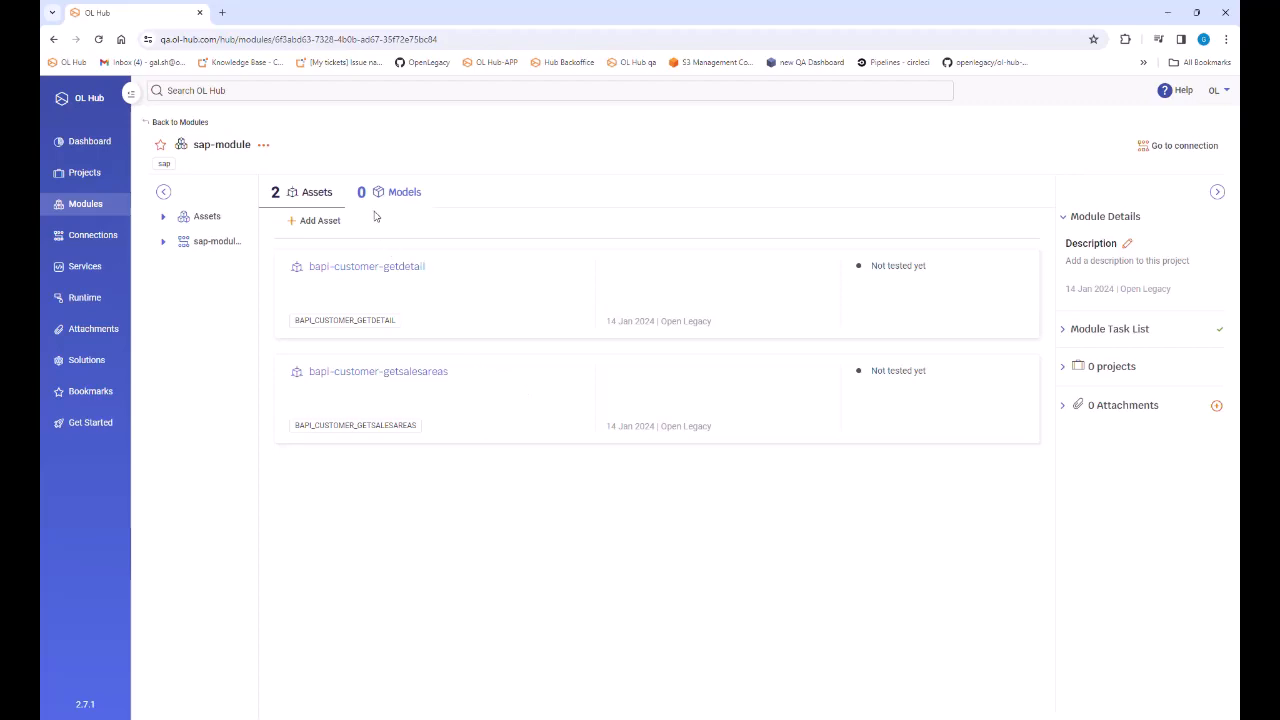
mouse_move(318, 222)
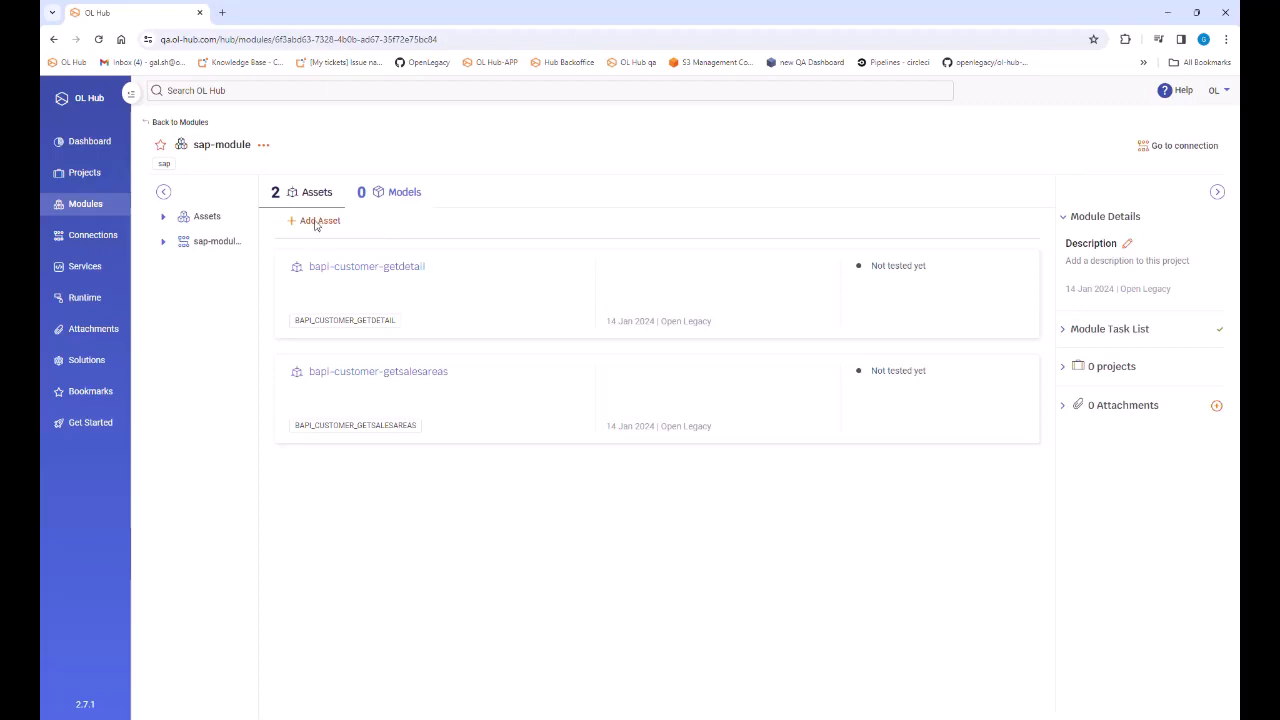
Step: Start a new asset on the $default SAP profile using BAPI_CUSTOMER_GETLIST
left_click(319, 221)
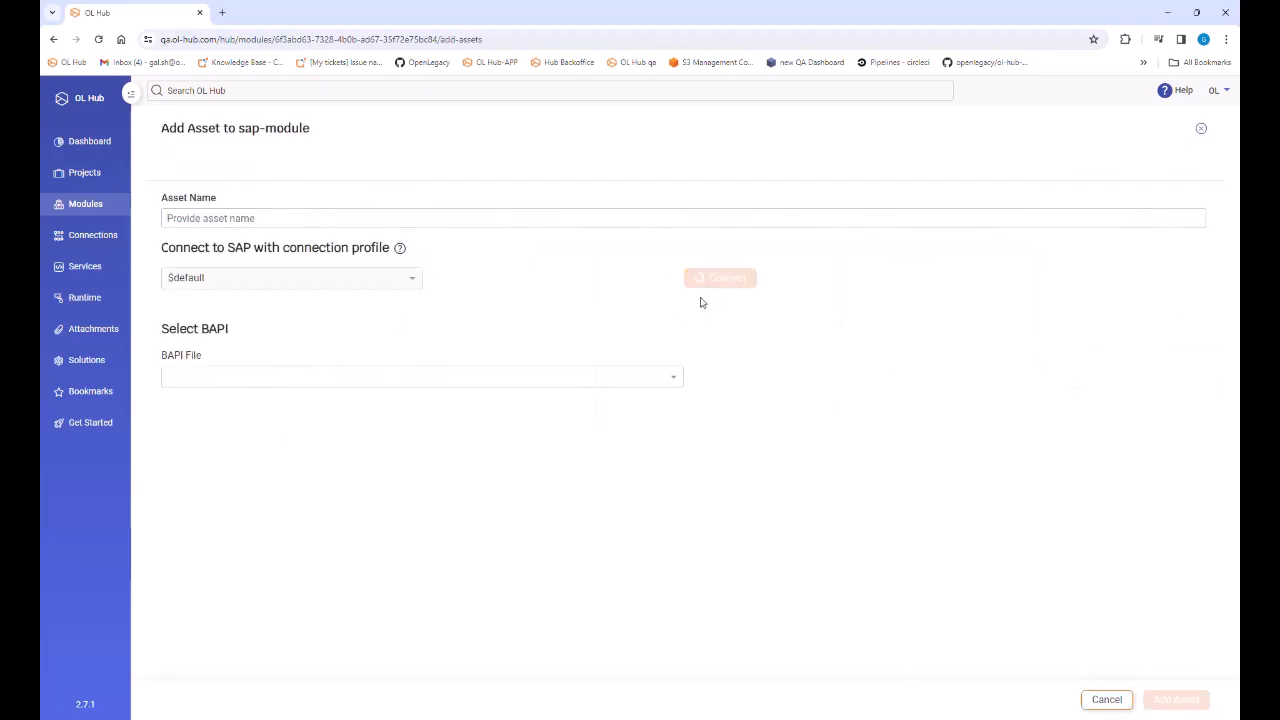
left_click(719, 278)
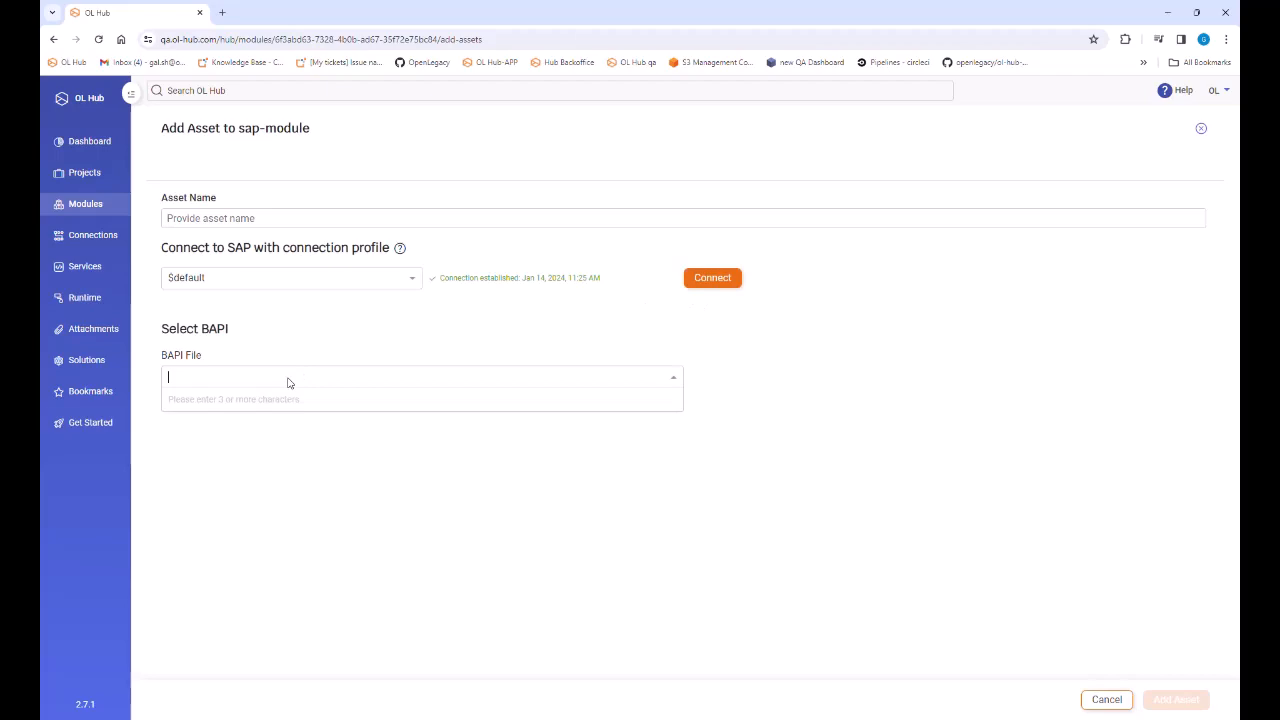
type("bapi_customer_")
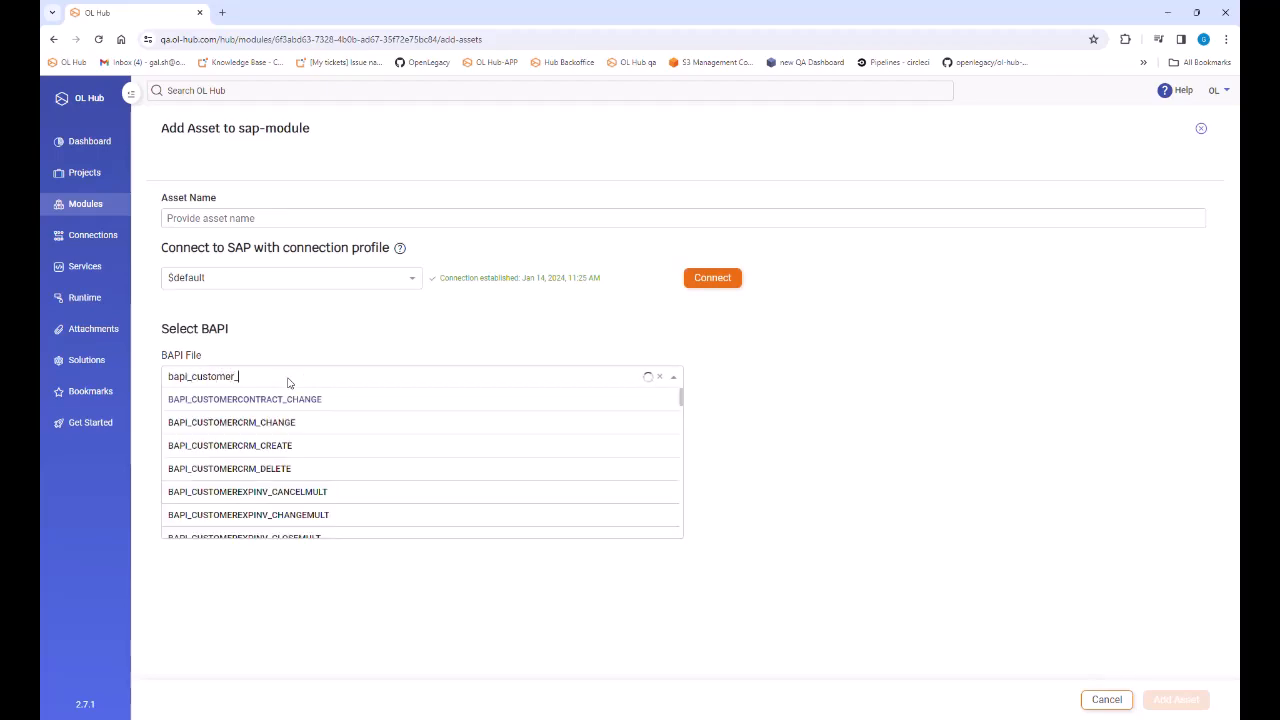
type("getl")
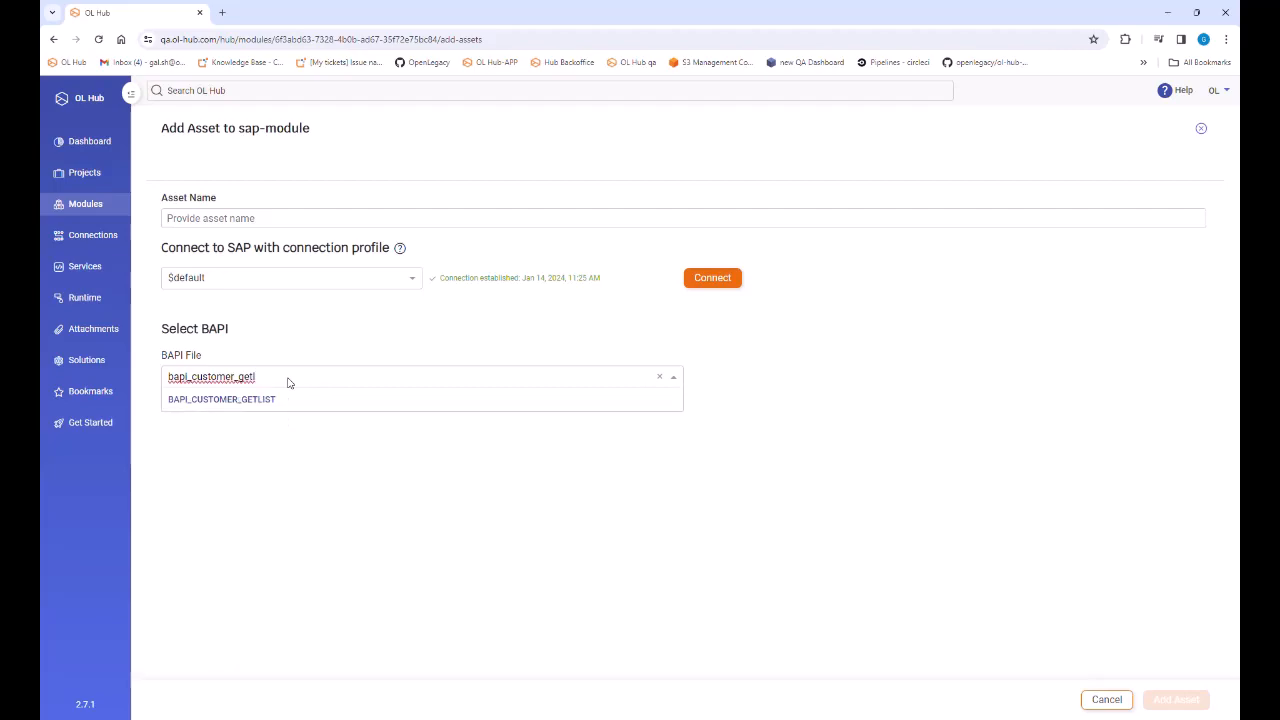
left_click(222, 399)
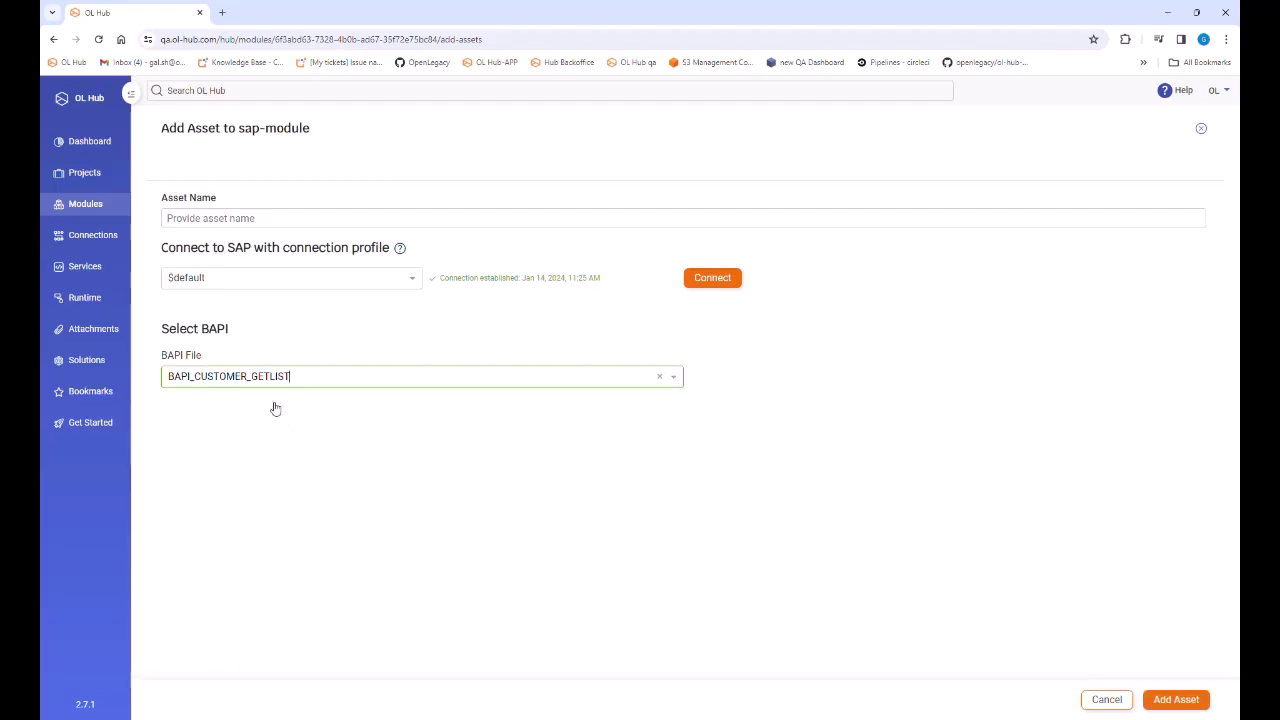
left_click(1175, 699)
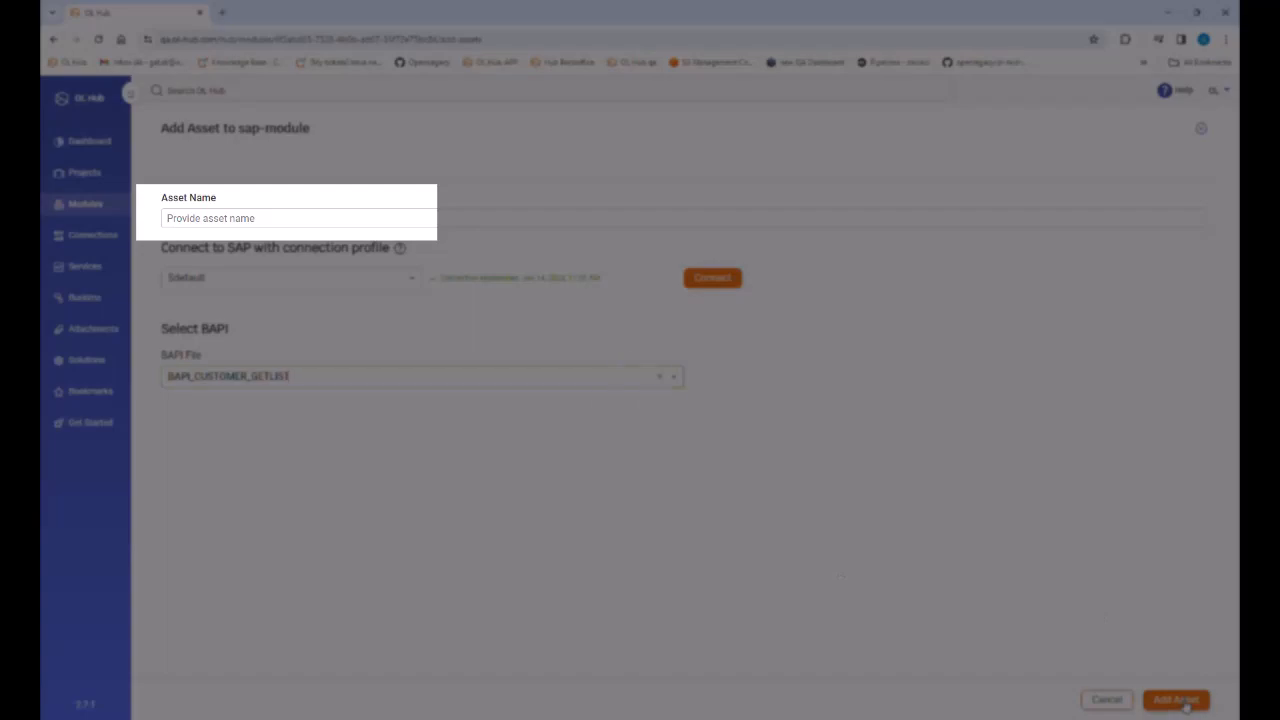
Step: Add bapi-customer-getlist, then review its input fields, output fields and test cases
left_click(1175, 699)
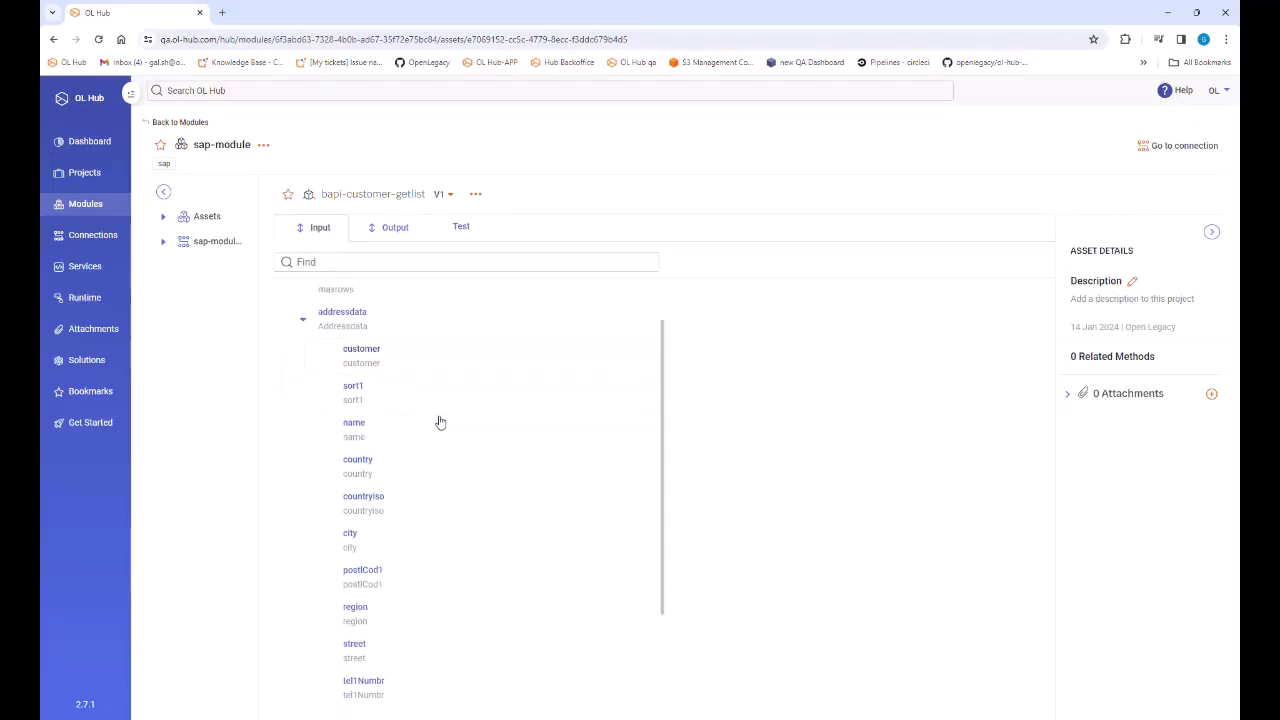
scroll("down", 3)
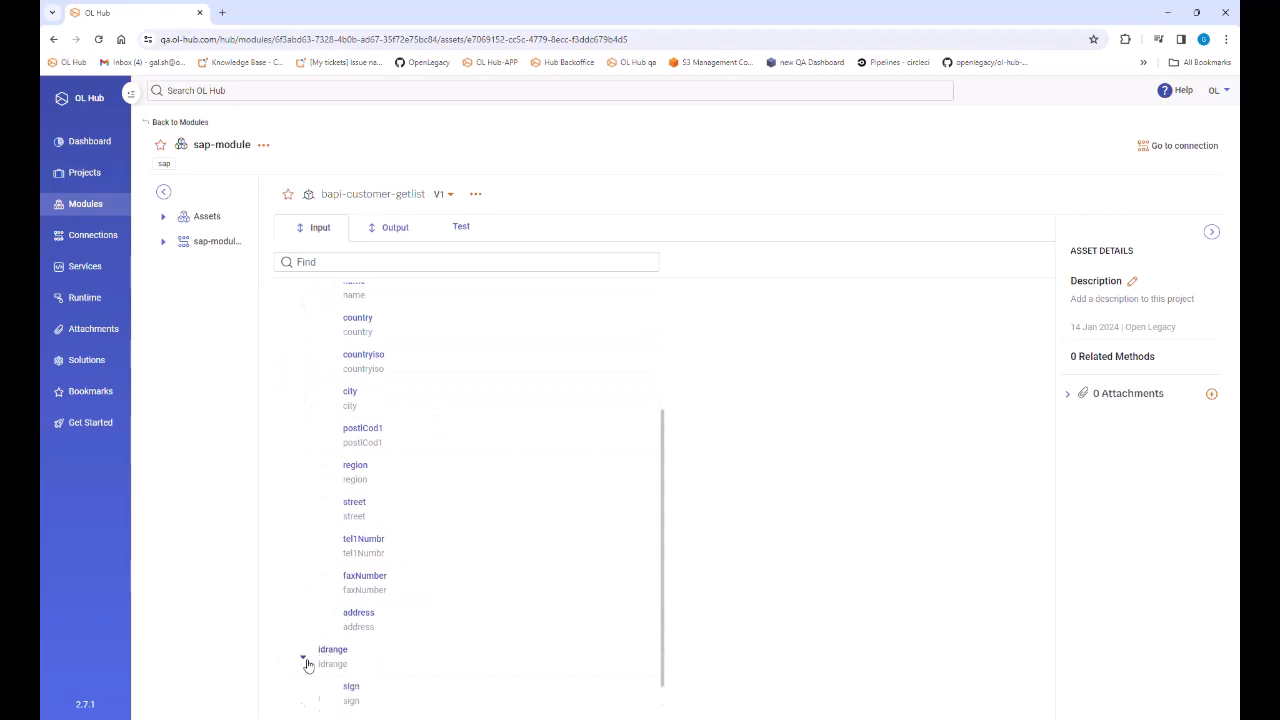
left_click(394, 227)
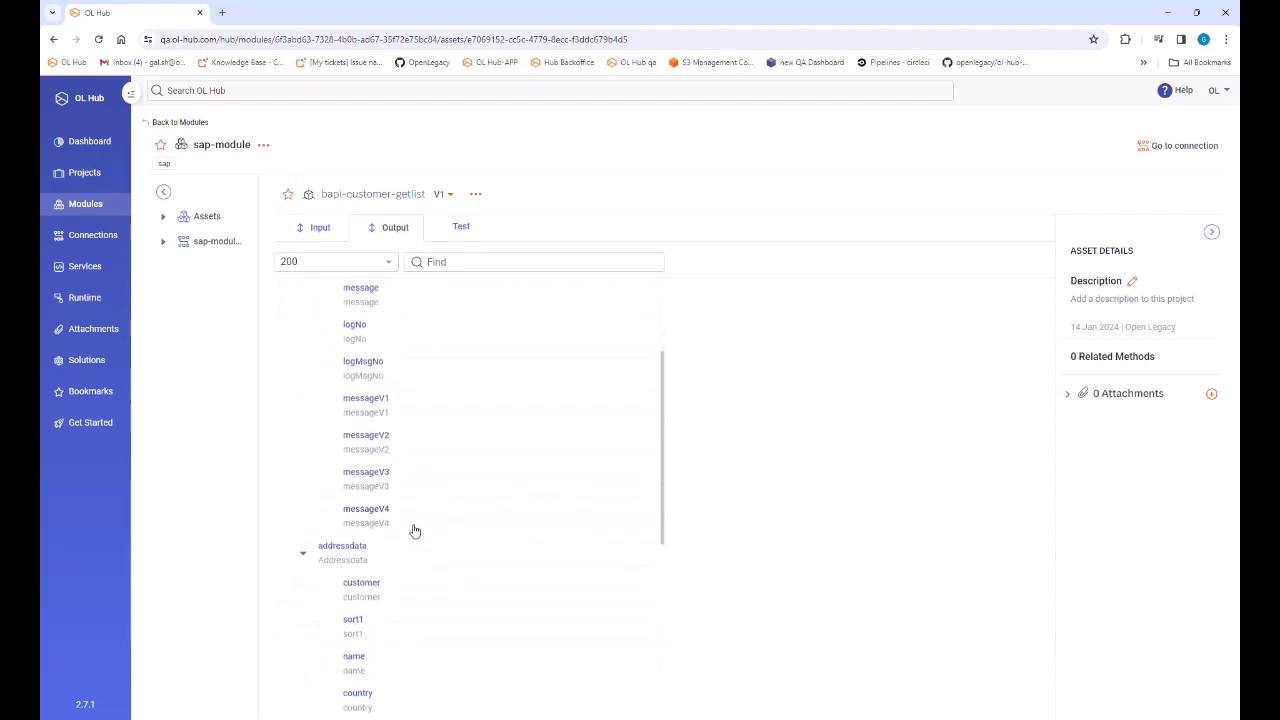
left_click(461, 226)
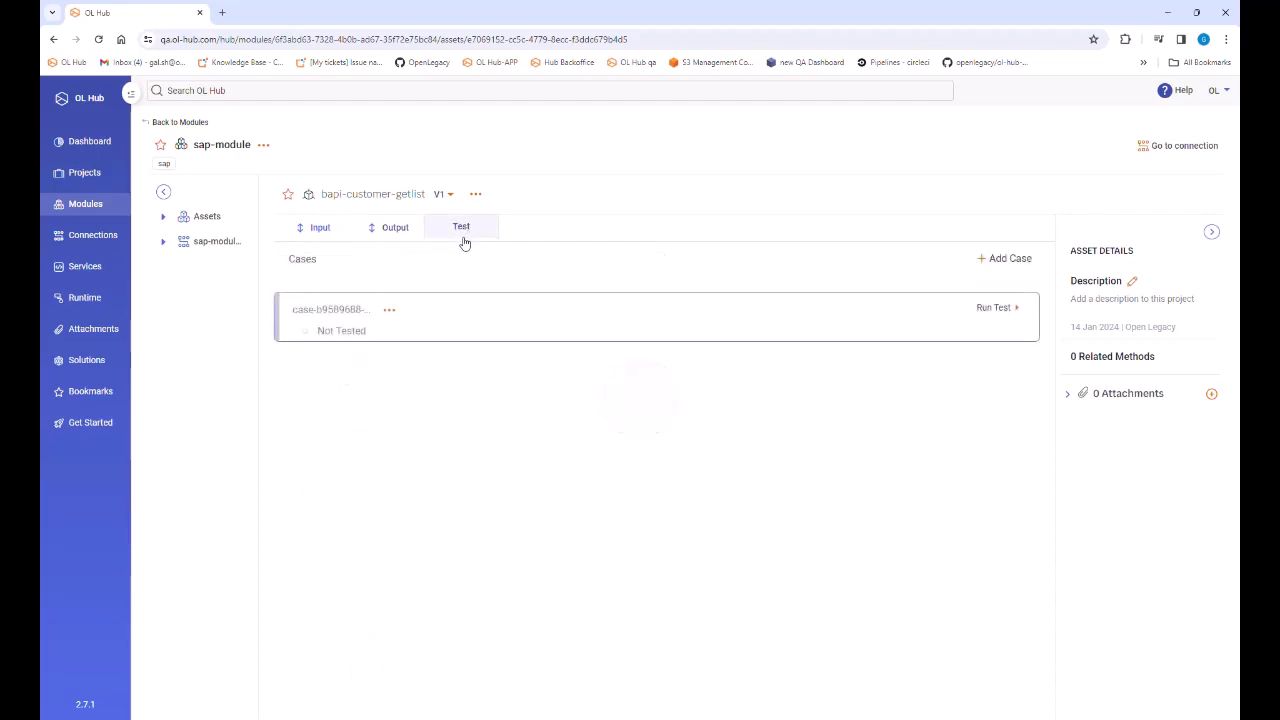
Step: Create and run a test-sap test case for bapi-customer-getlist
left_click(1003, 258)
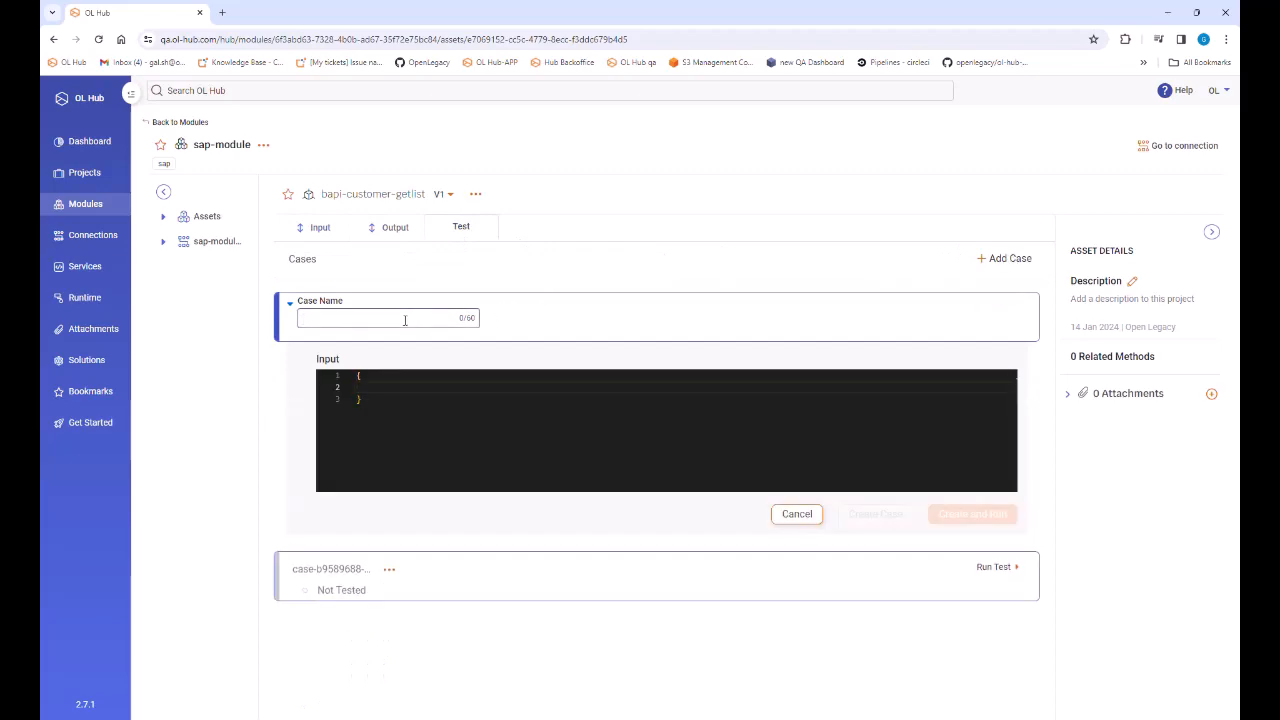
type("test-sap")
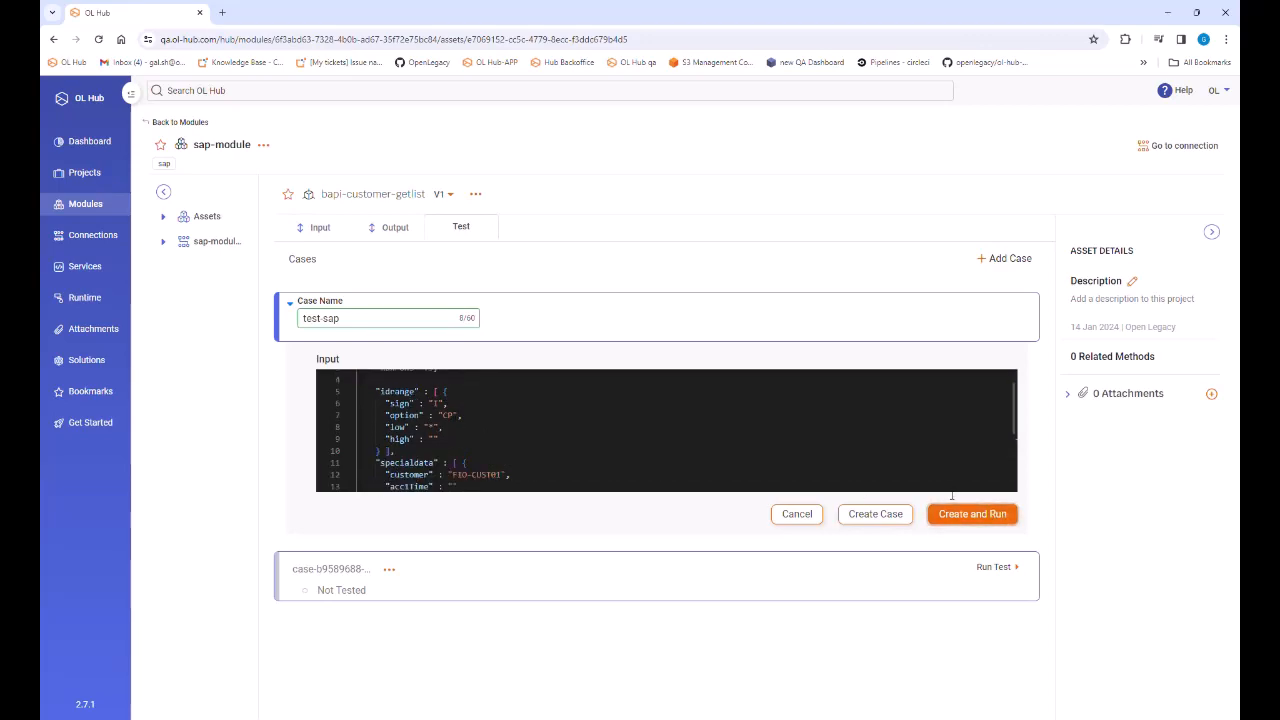
left_click(971, 514)
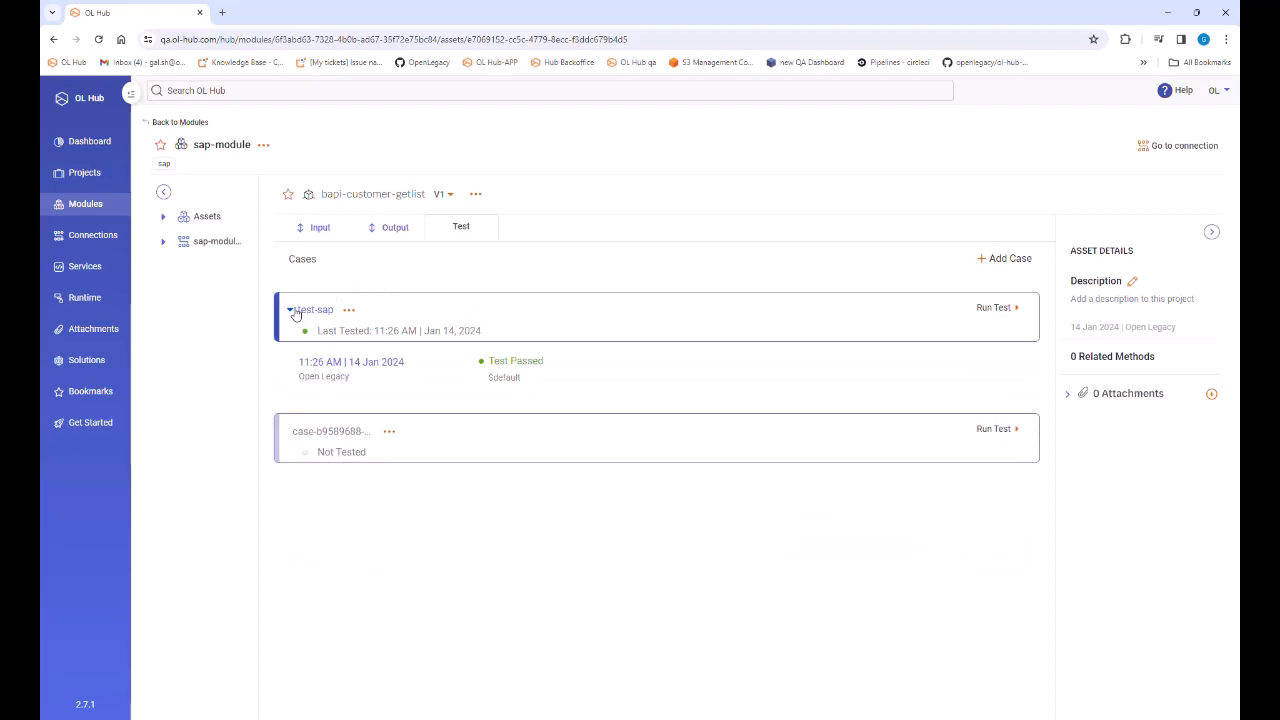
Step: Scroll through the passed run's output to the end of the customer records
left_click(315, 308)
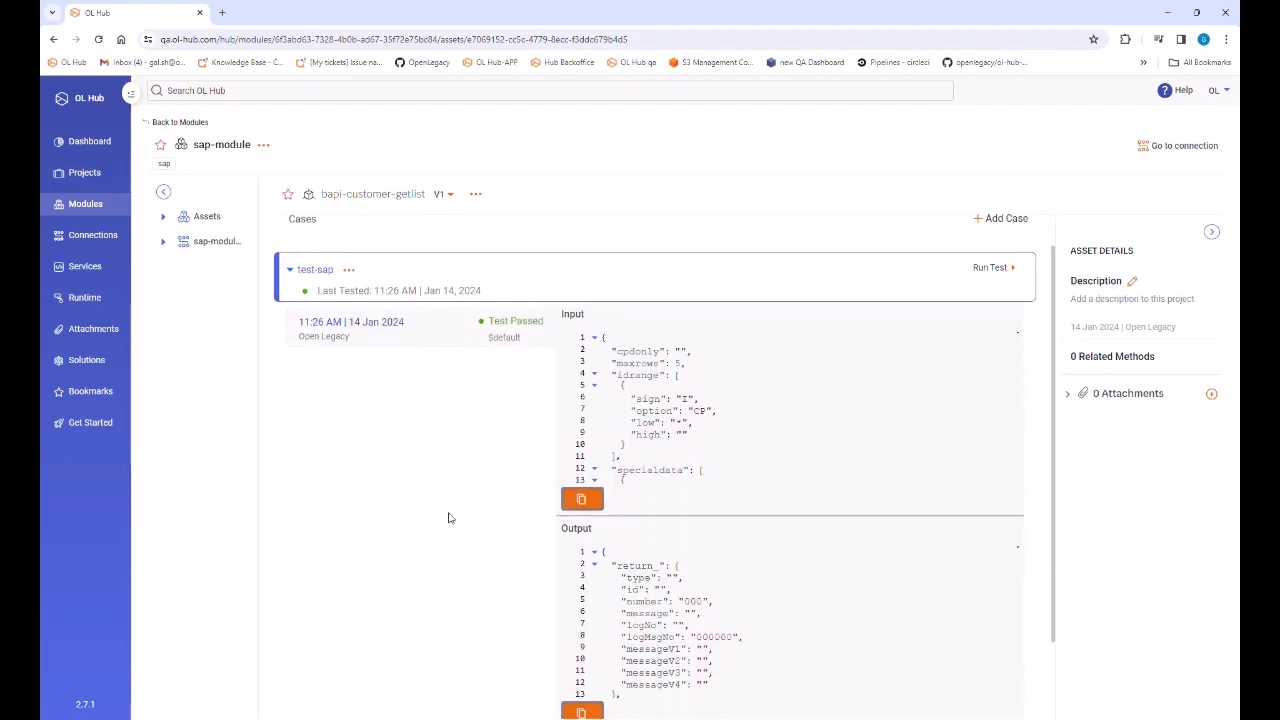
scroll("down", 3)
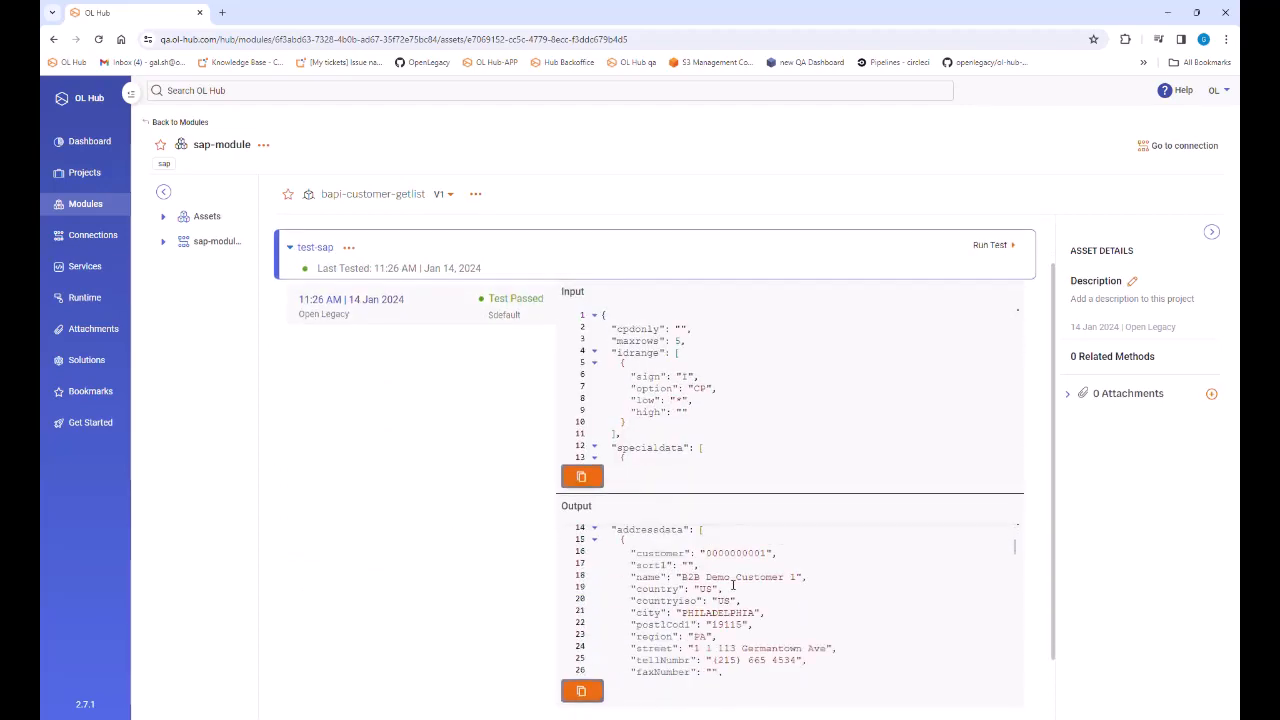
scroll("down", 3)
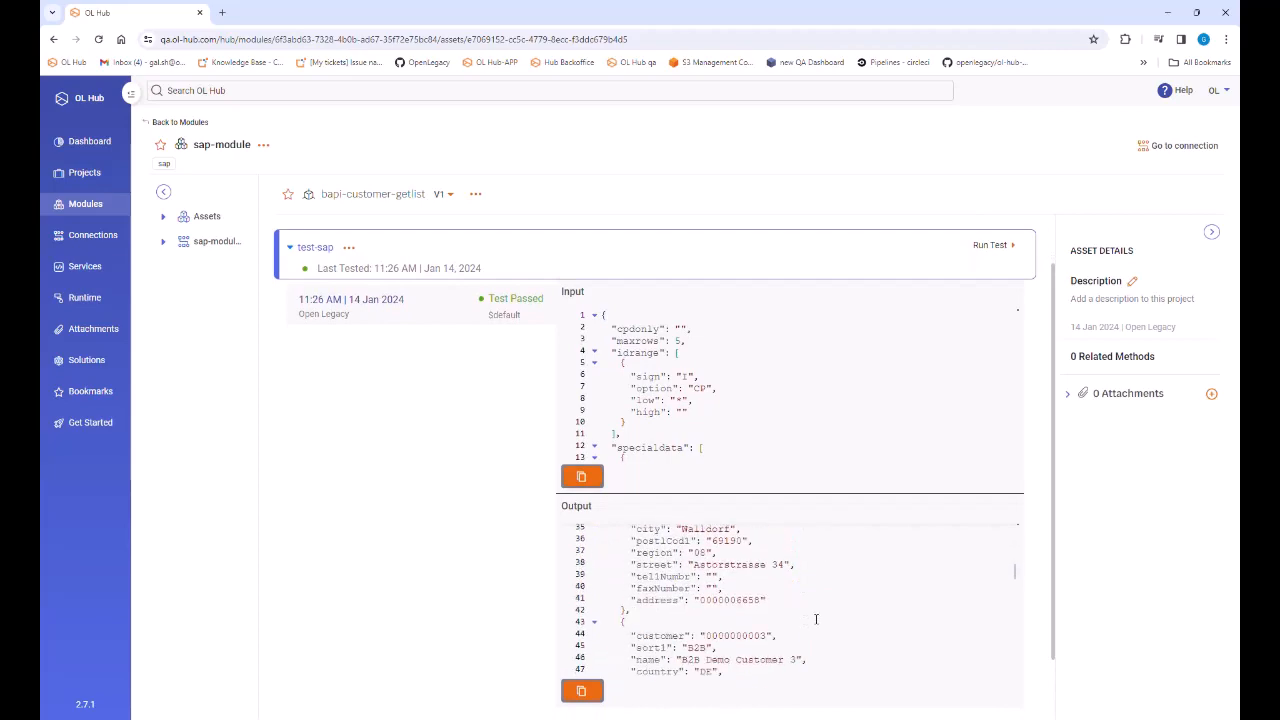
scroll("down", 3)
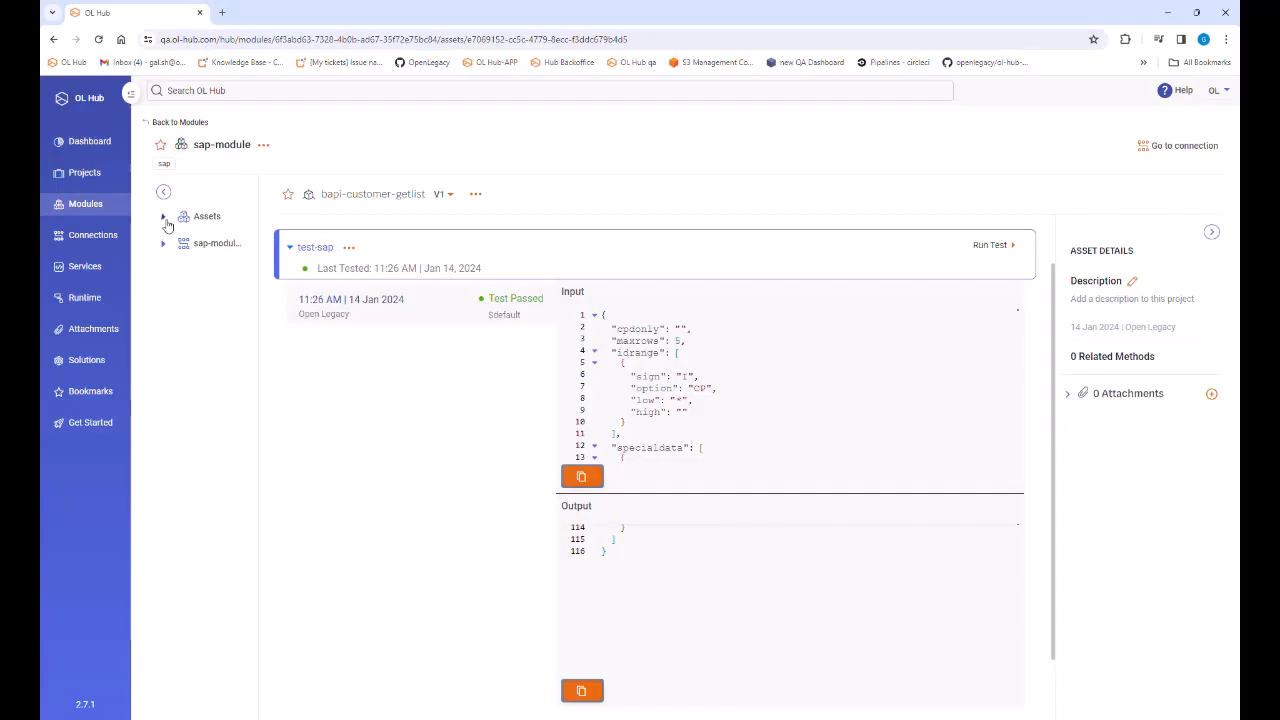
Step: View the $default profile in the assets tree, then go back to the Modules list
left_click(163, 216)
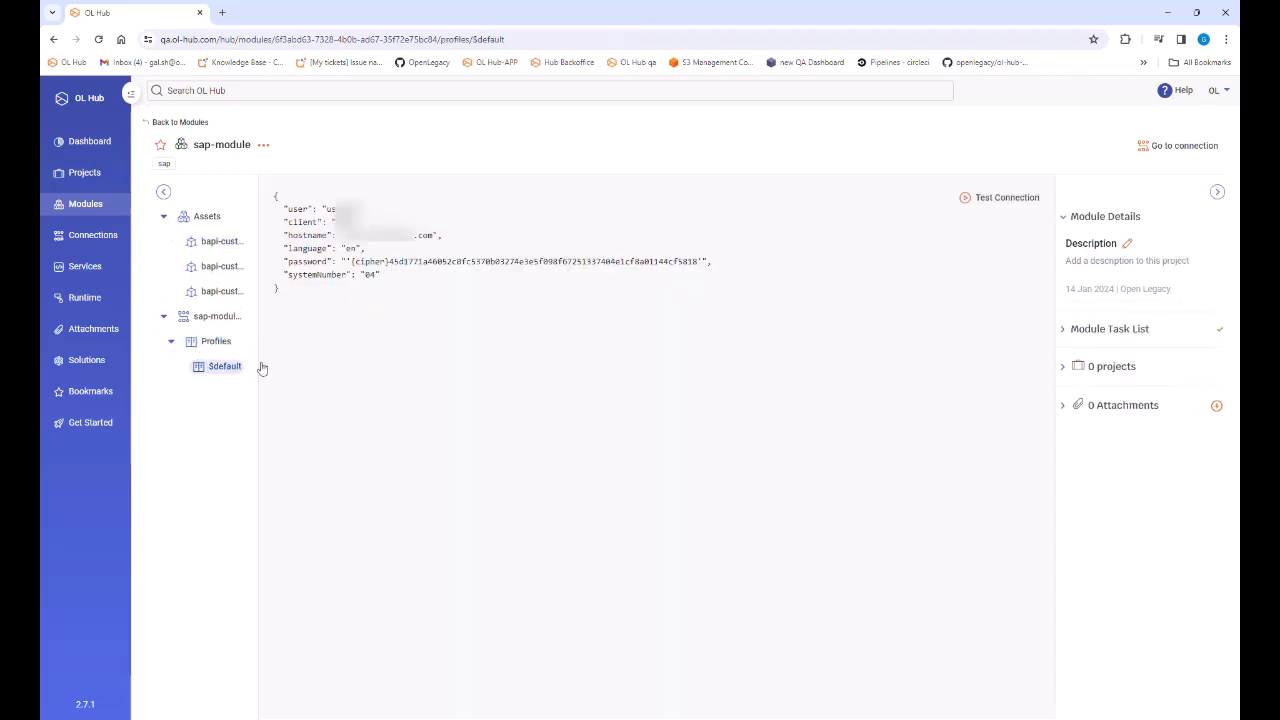
left_click(1007, 197)
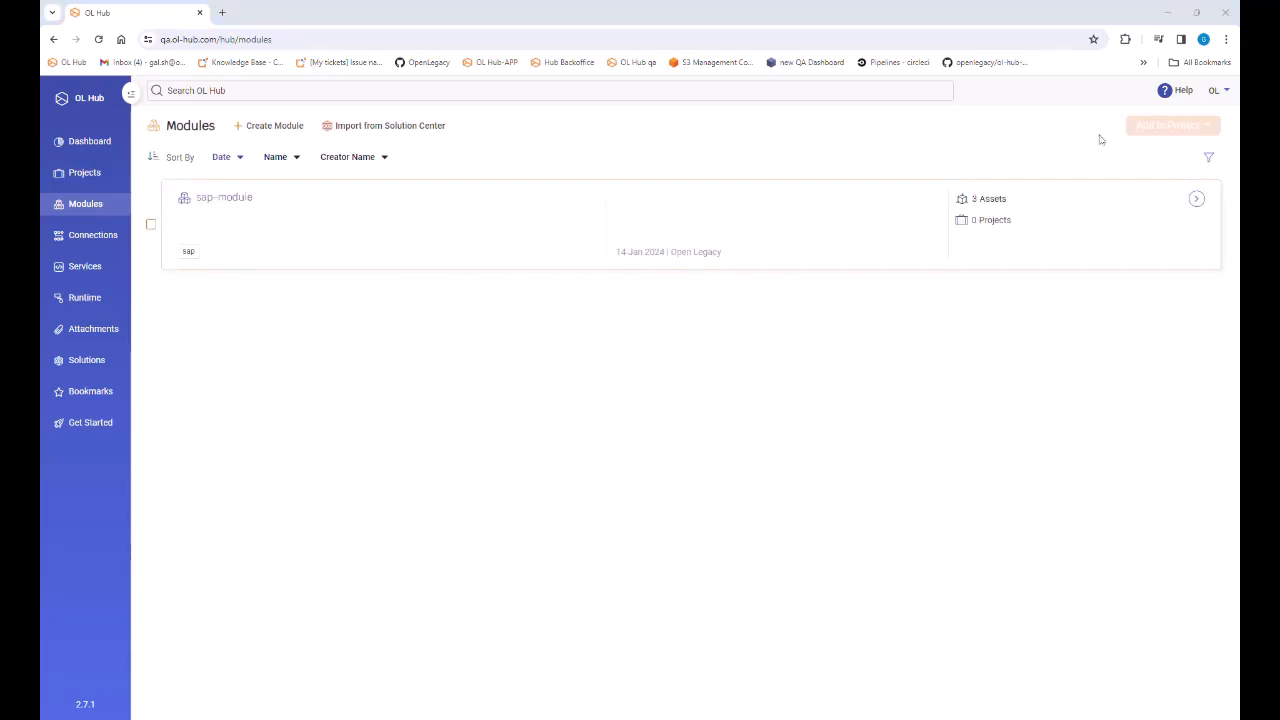
Step: Create project sap-project from the selected sap-module
left_click(151, 224)
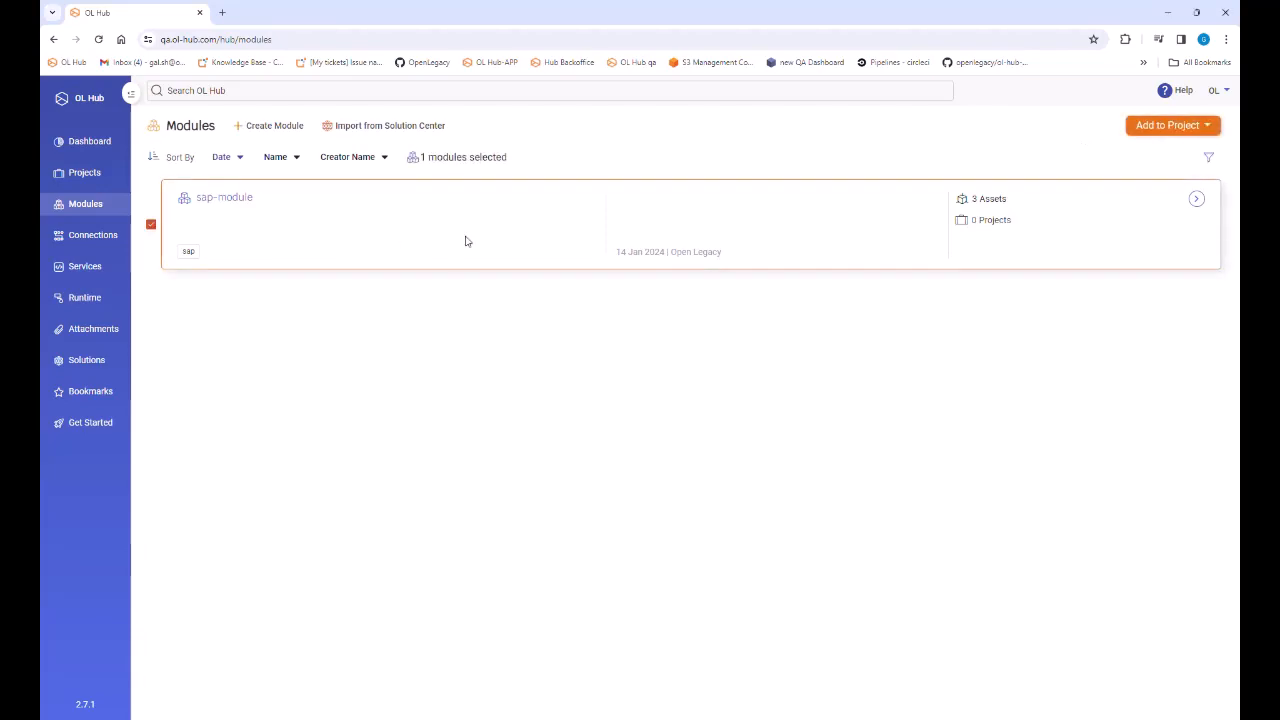
left_click(1172, 125)
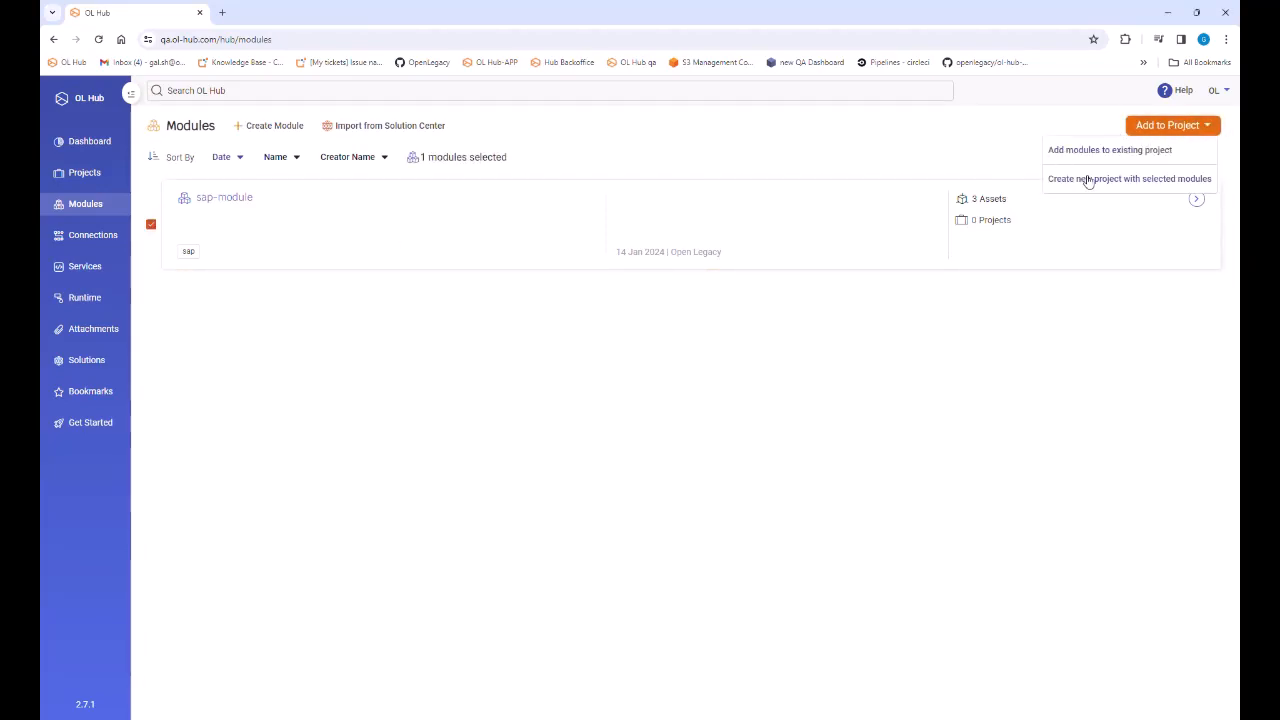
left_click(1130, 178)
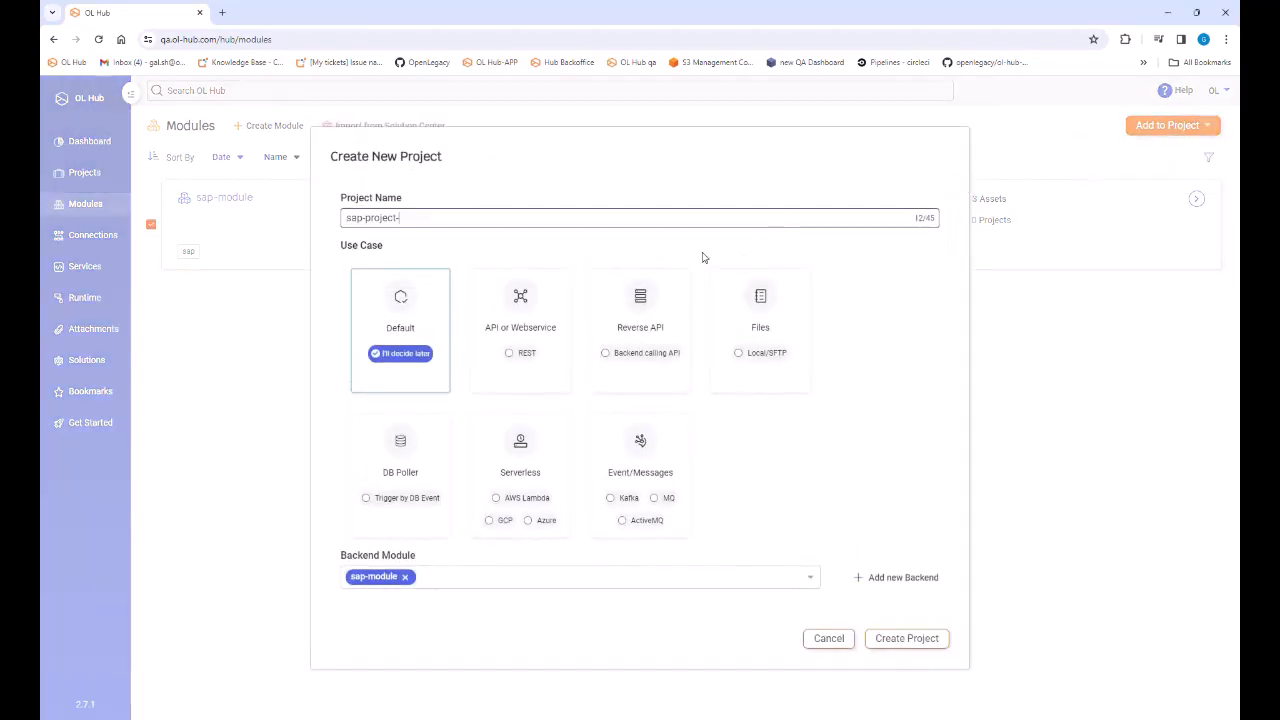
key("Backspace")
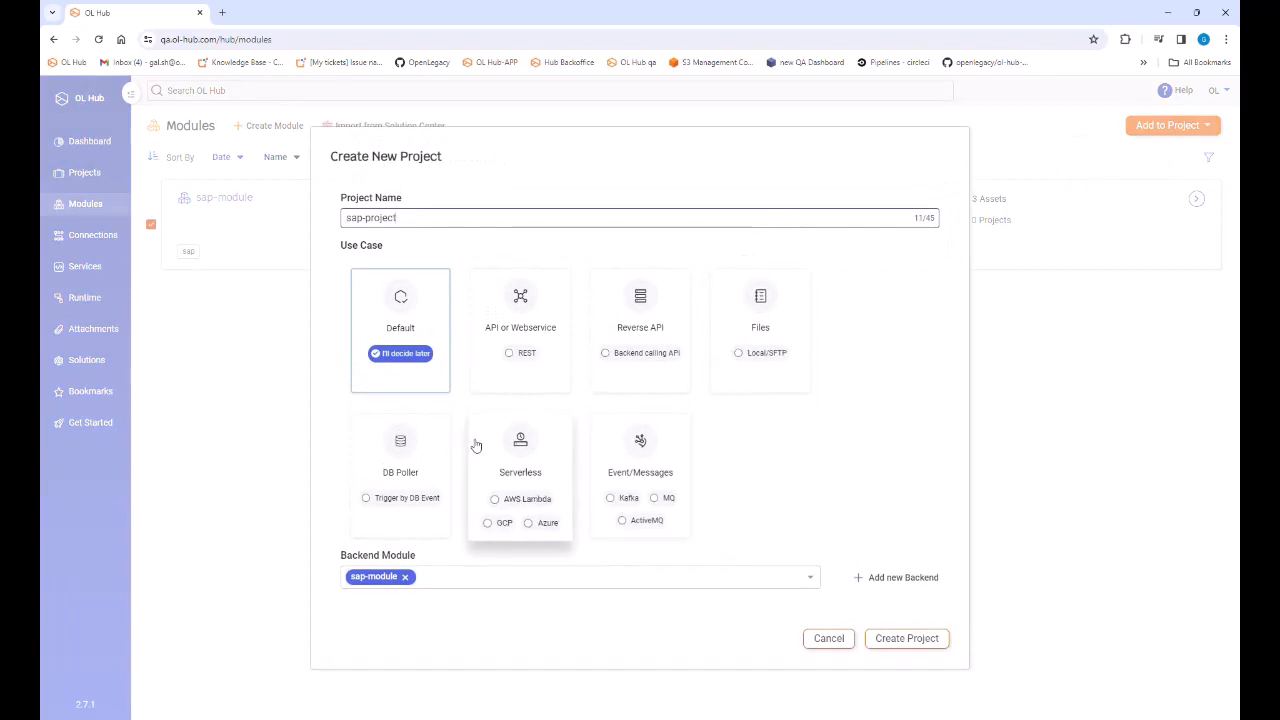
mouse_move(836, 445)
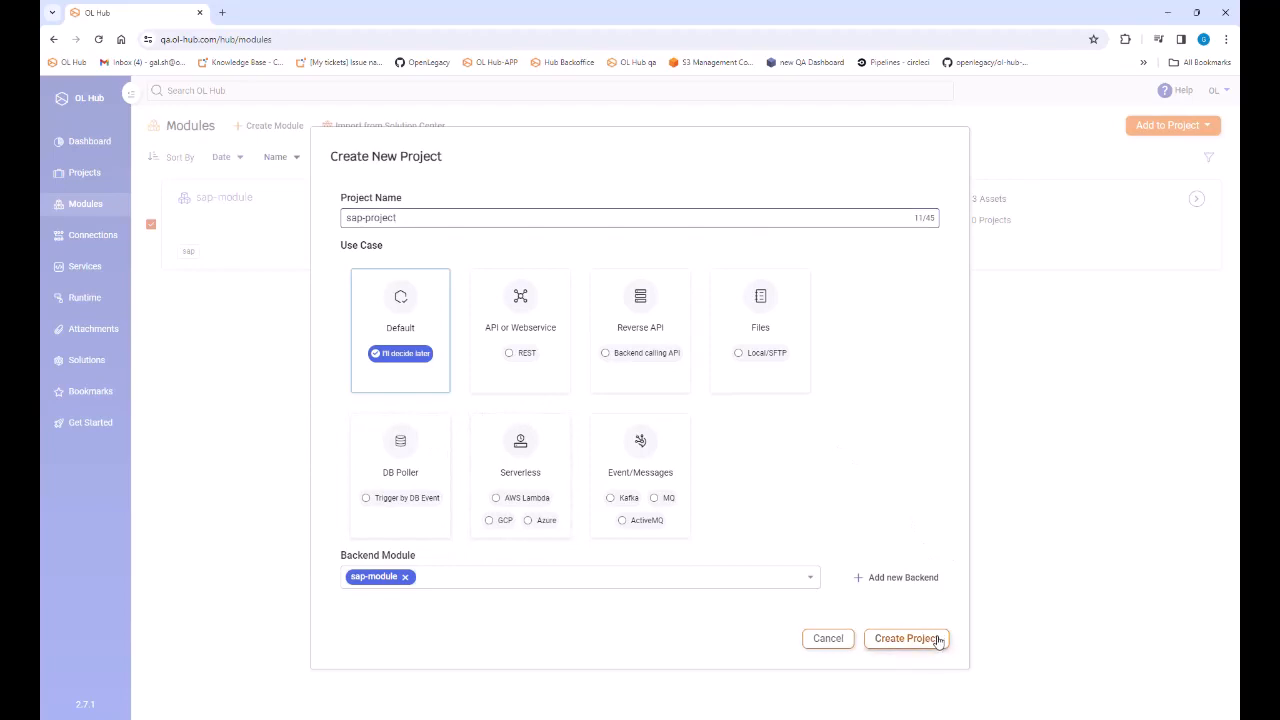
left_click(906, 638)
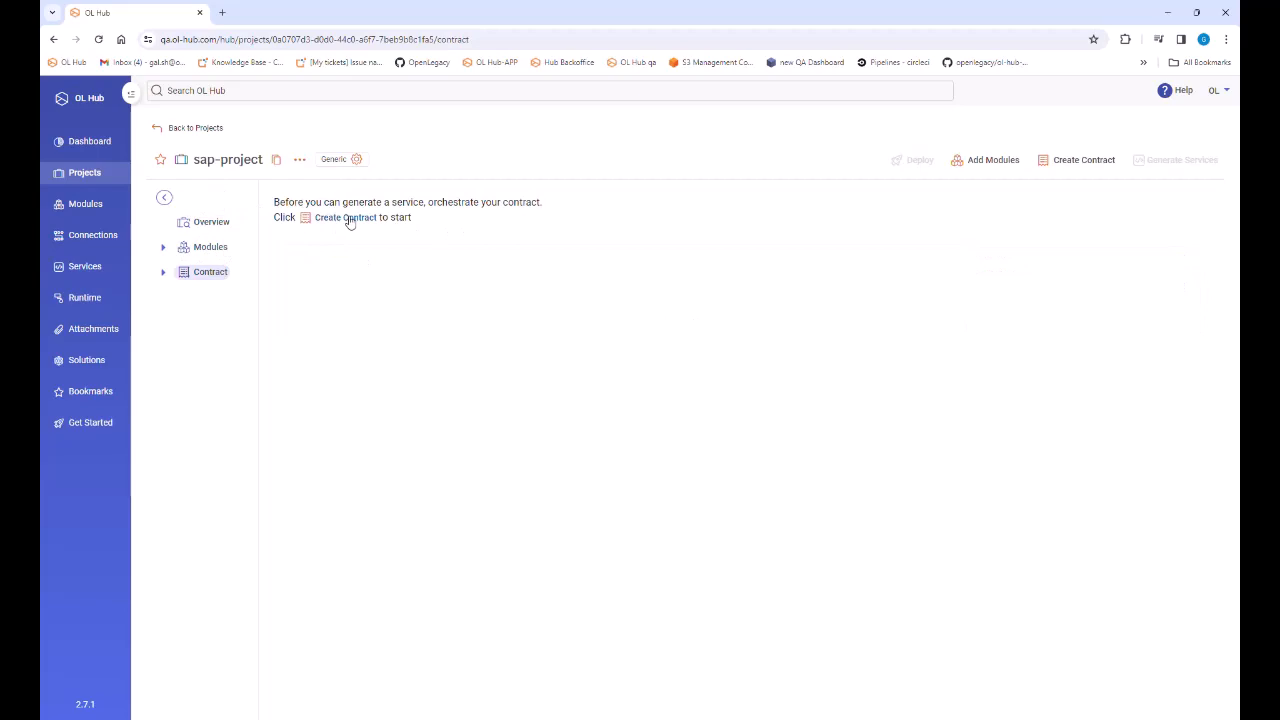
Step: Auto-generate sap-project's three-method contract, show it as OpenAPI, and open deployment settings
left_click(347, 217)
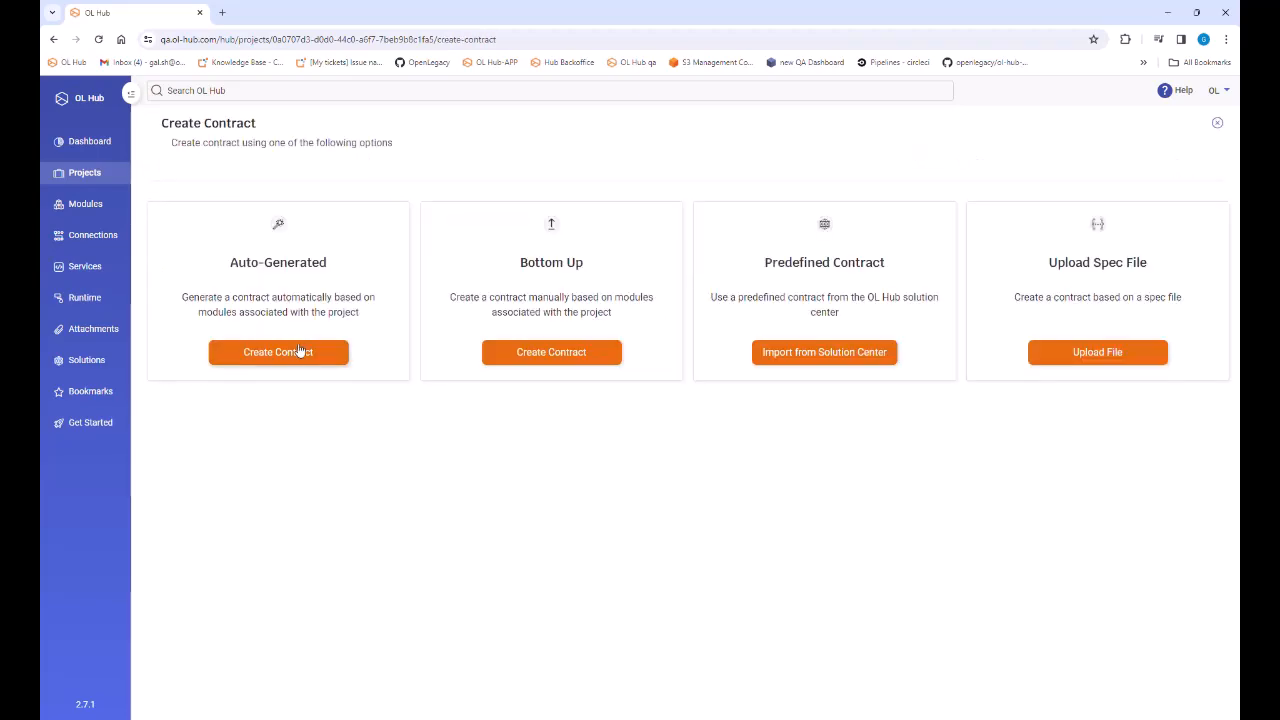
left_click(278, 351)
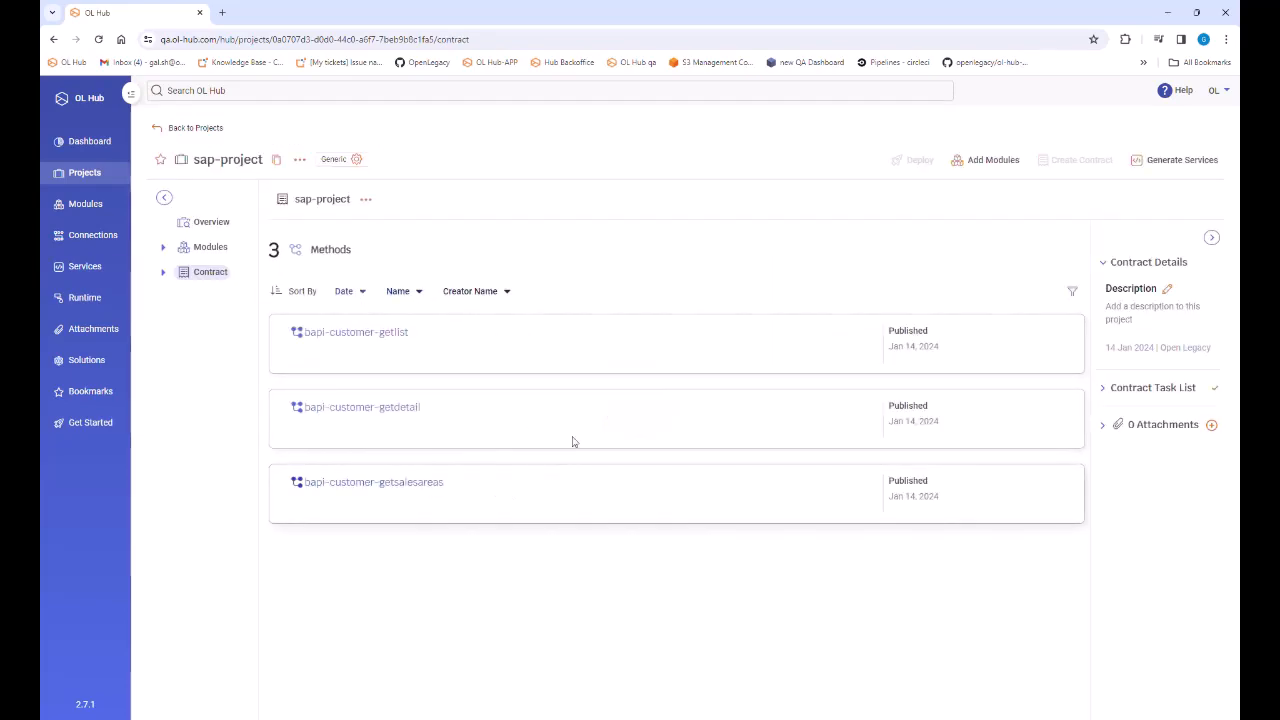
left_click(356, 159)
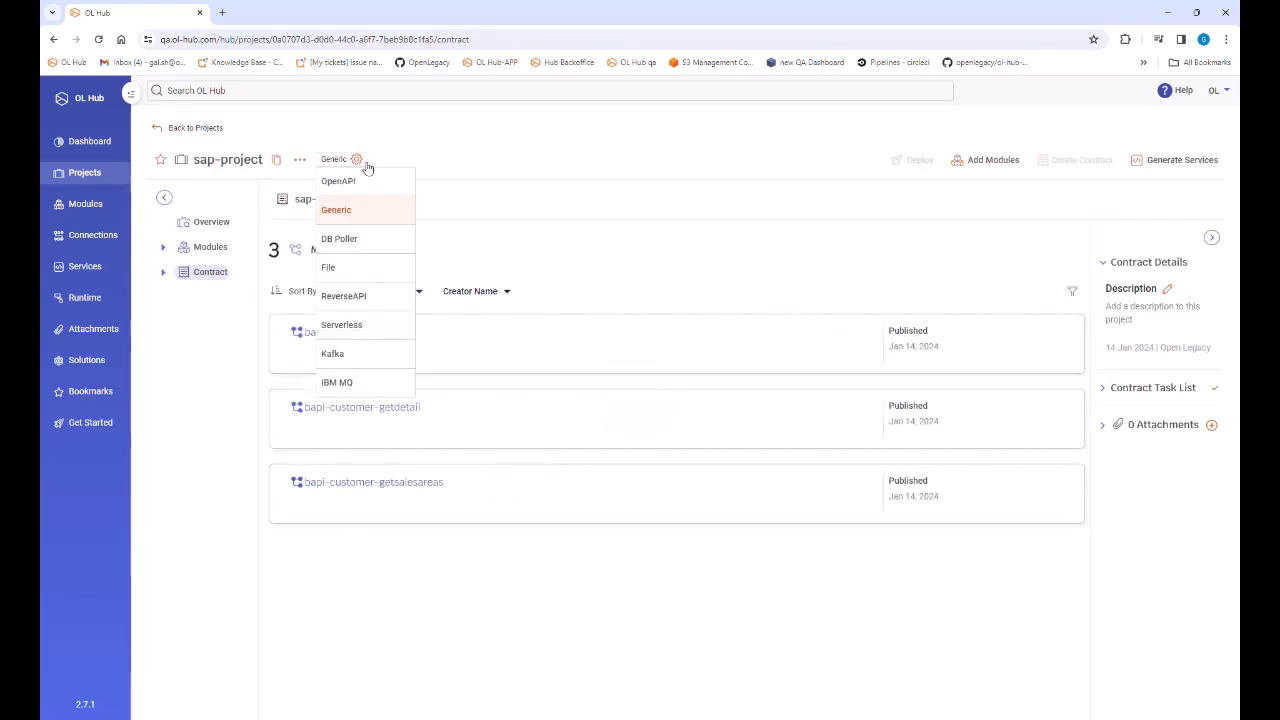
left_click(337, 181)
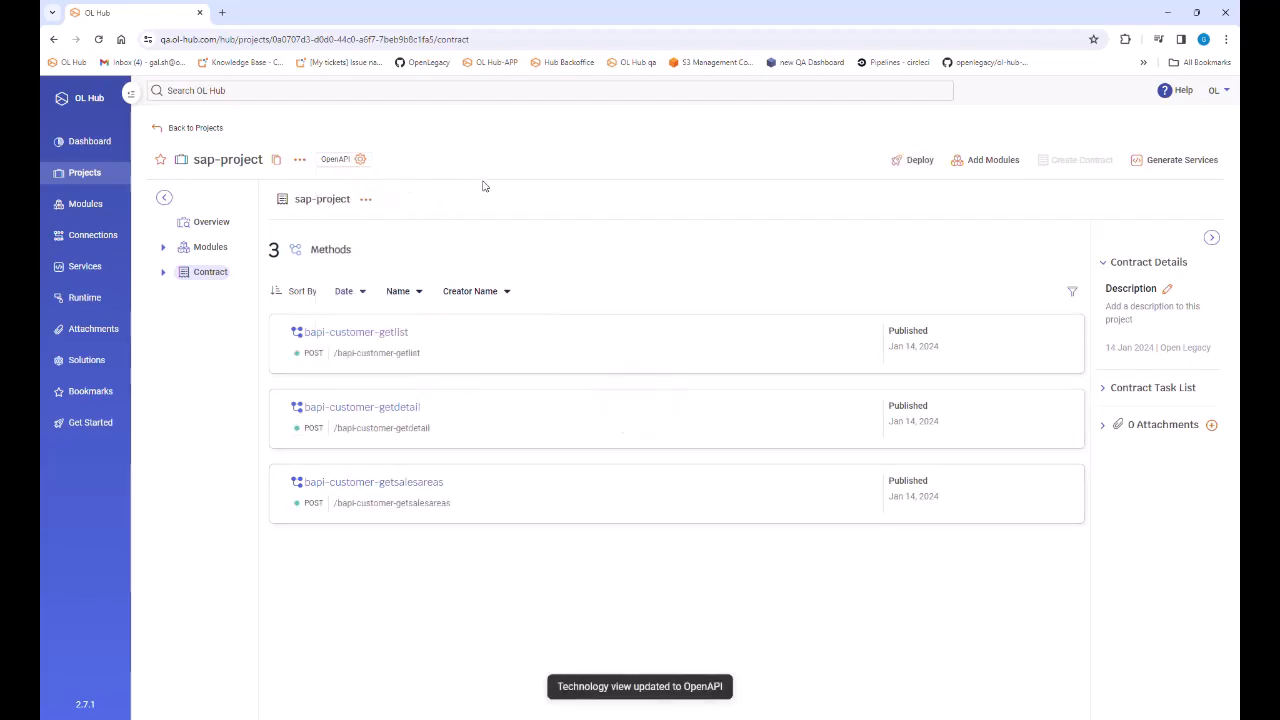
left_click(918, 159)
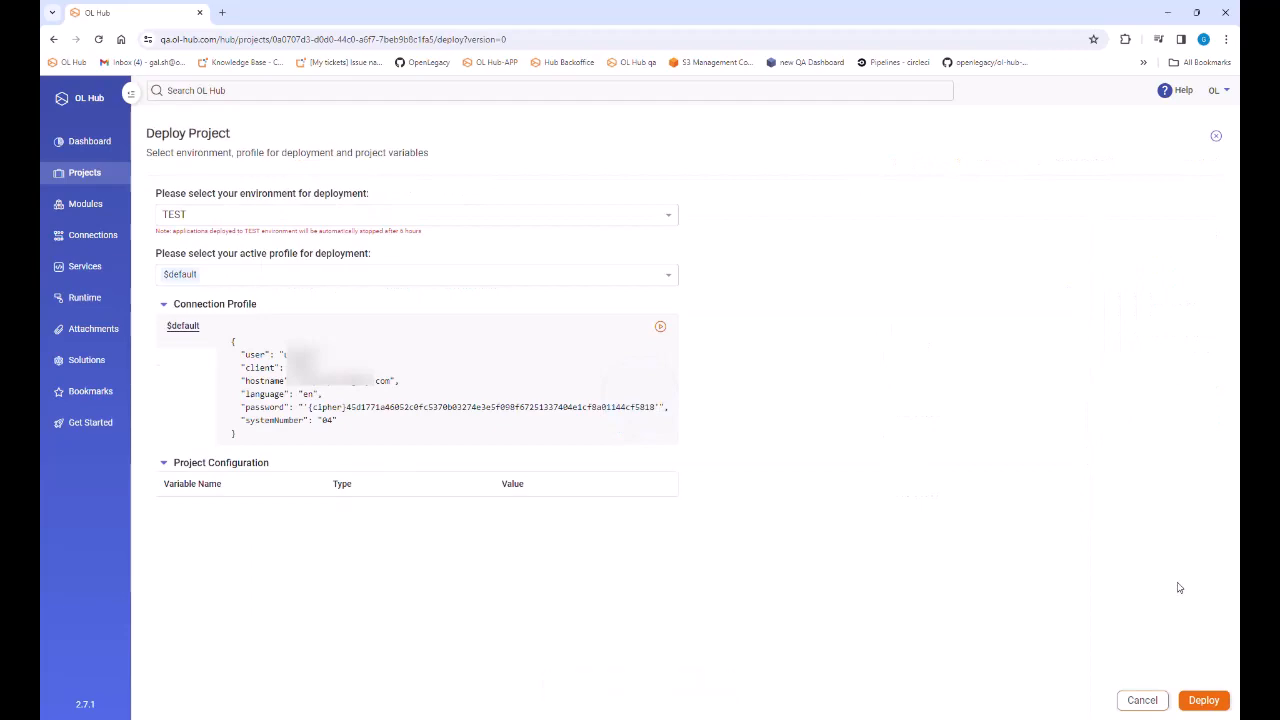
Step: Deploy sap-project to TEST with the $default profile and open the account menu
left_click(1203, 700)
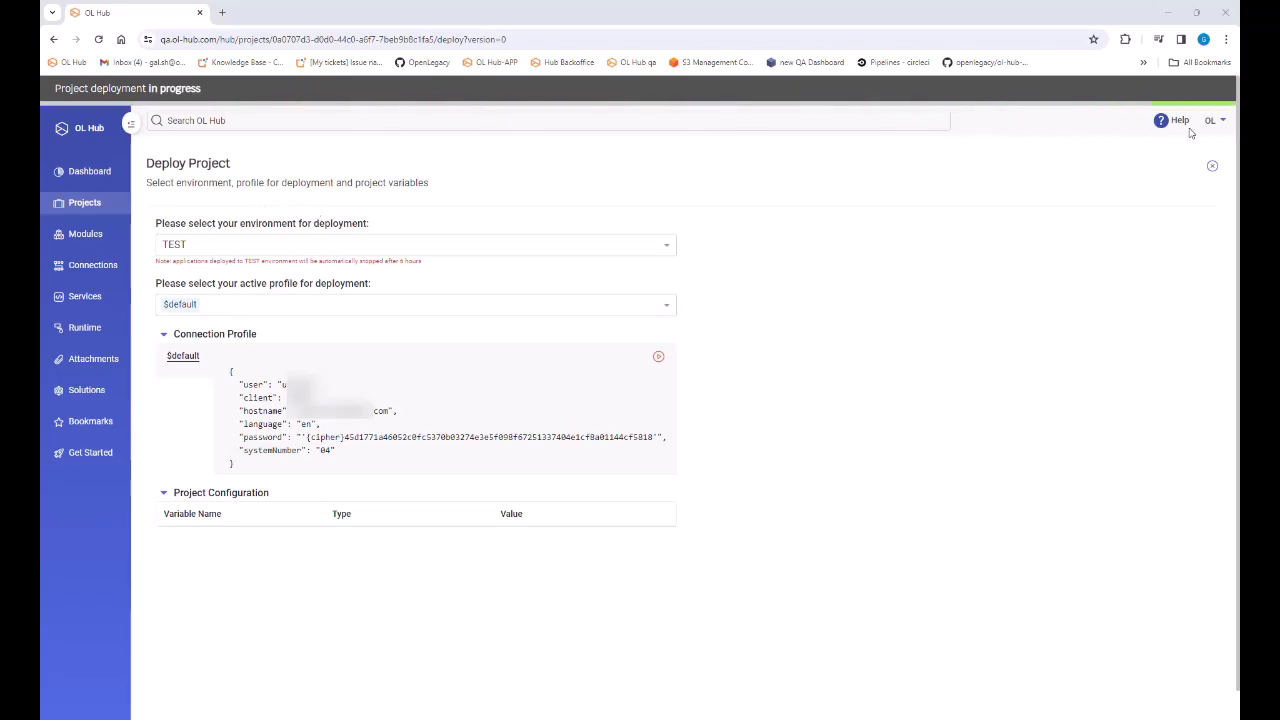
left_click(1213, 120)
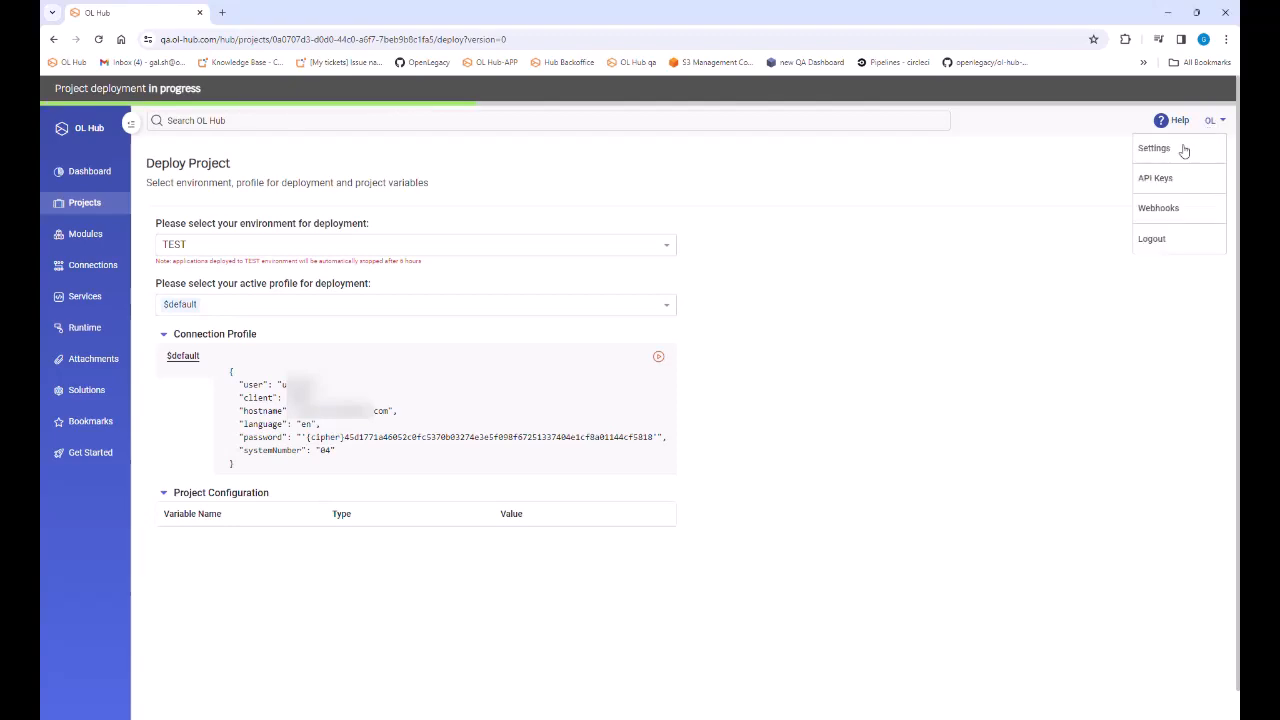
Step: Show the Runtime API Keys in the account settings
left_click(1155, 177)
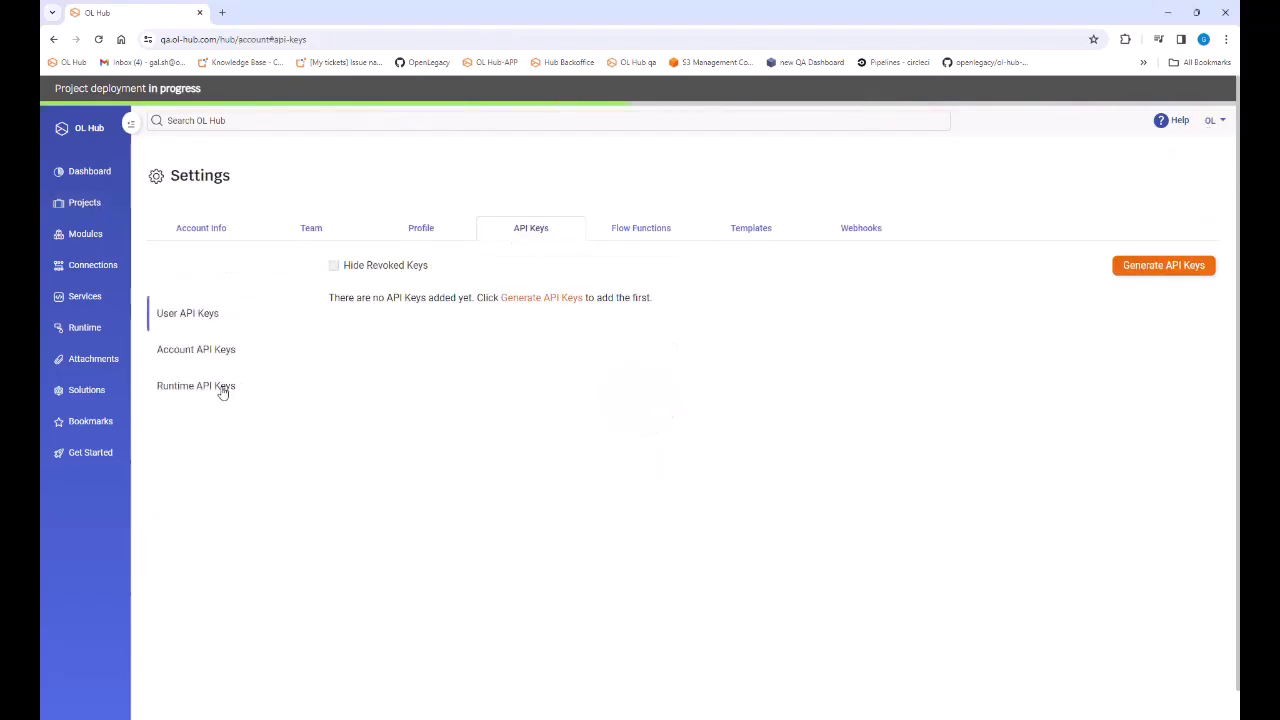
left_click(196, 386)
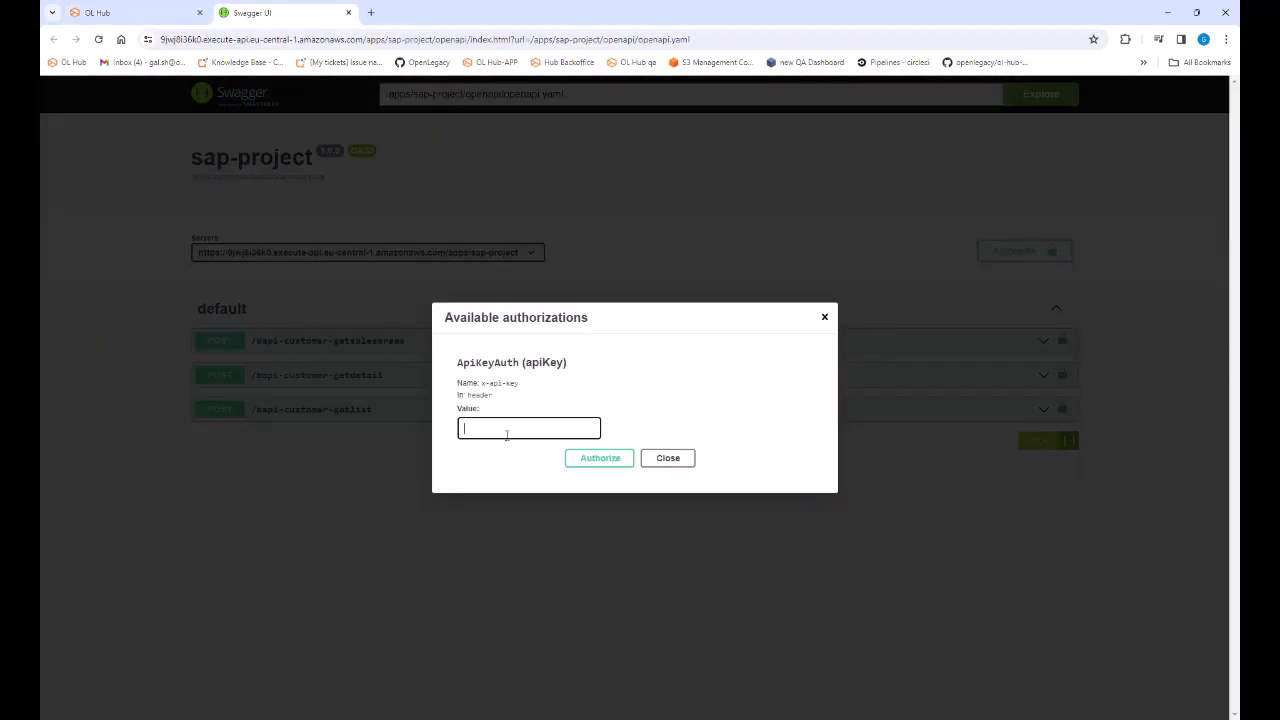
Step: Authorize Swagger UI with the API key and execute POST /bapi-customer-getlist, returning customer addresses
left_click(599, 458)
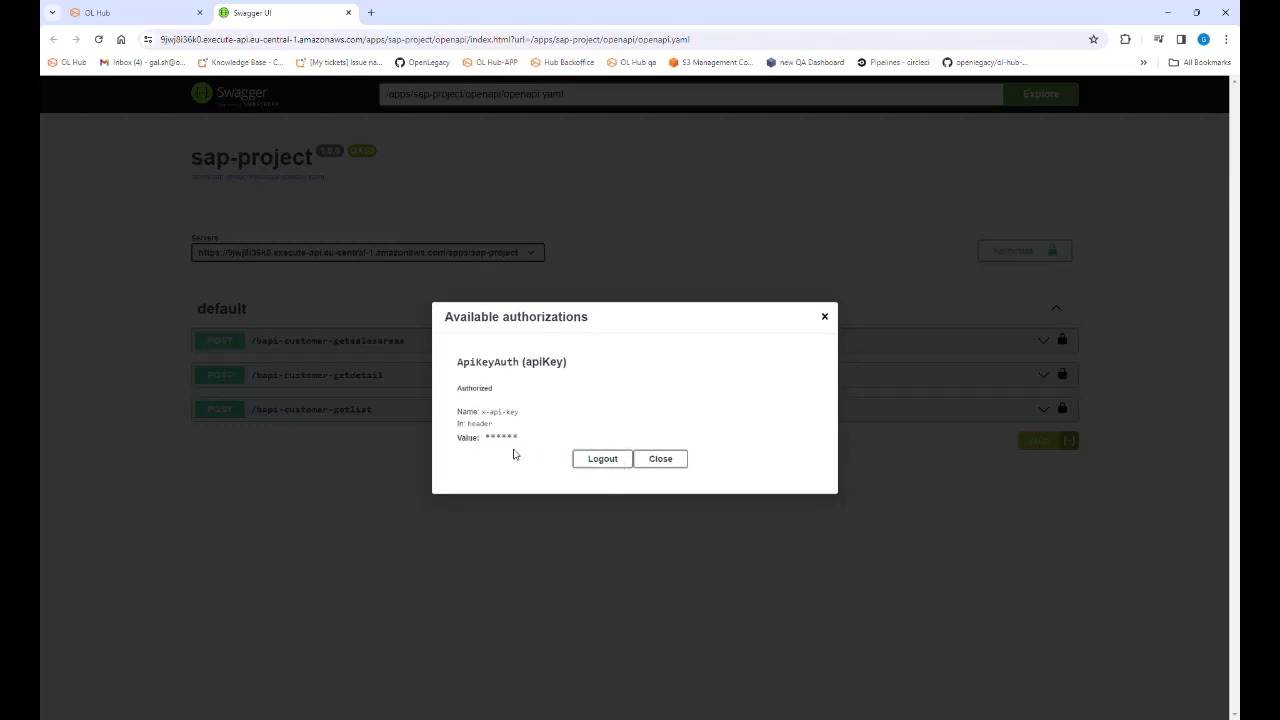
left_click(660, 458)
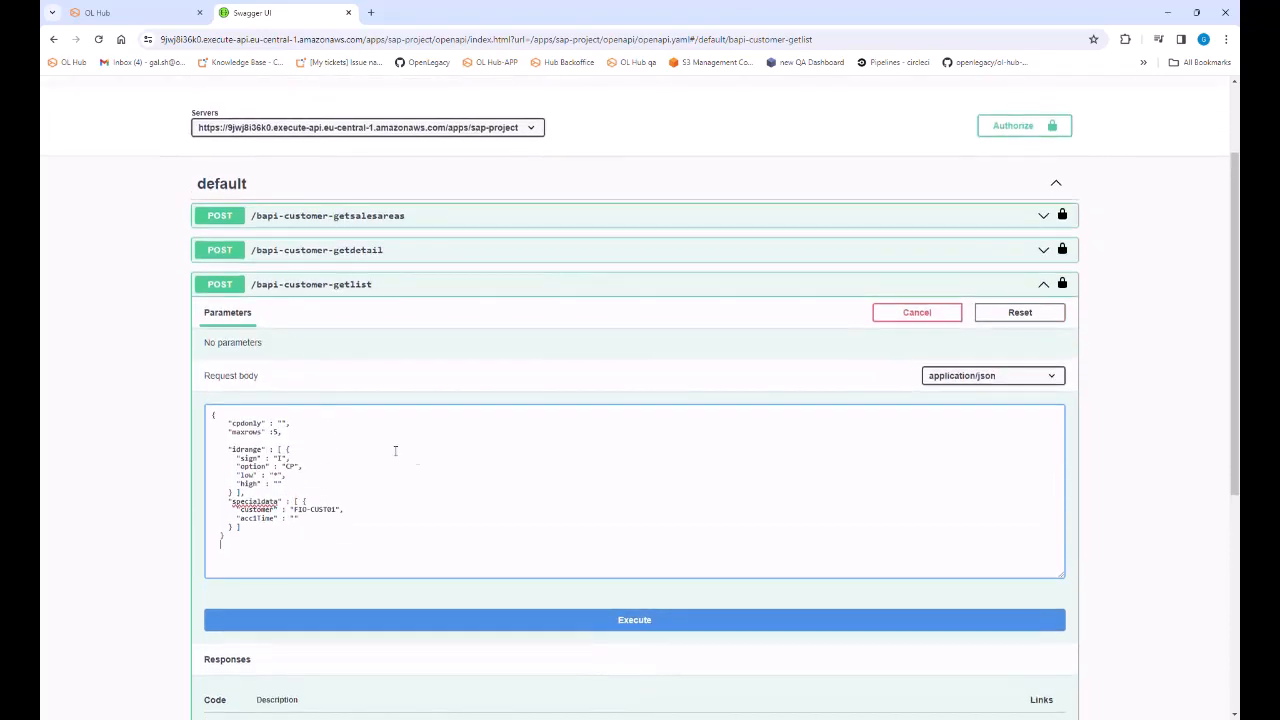
left_click(634, 619)
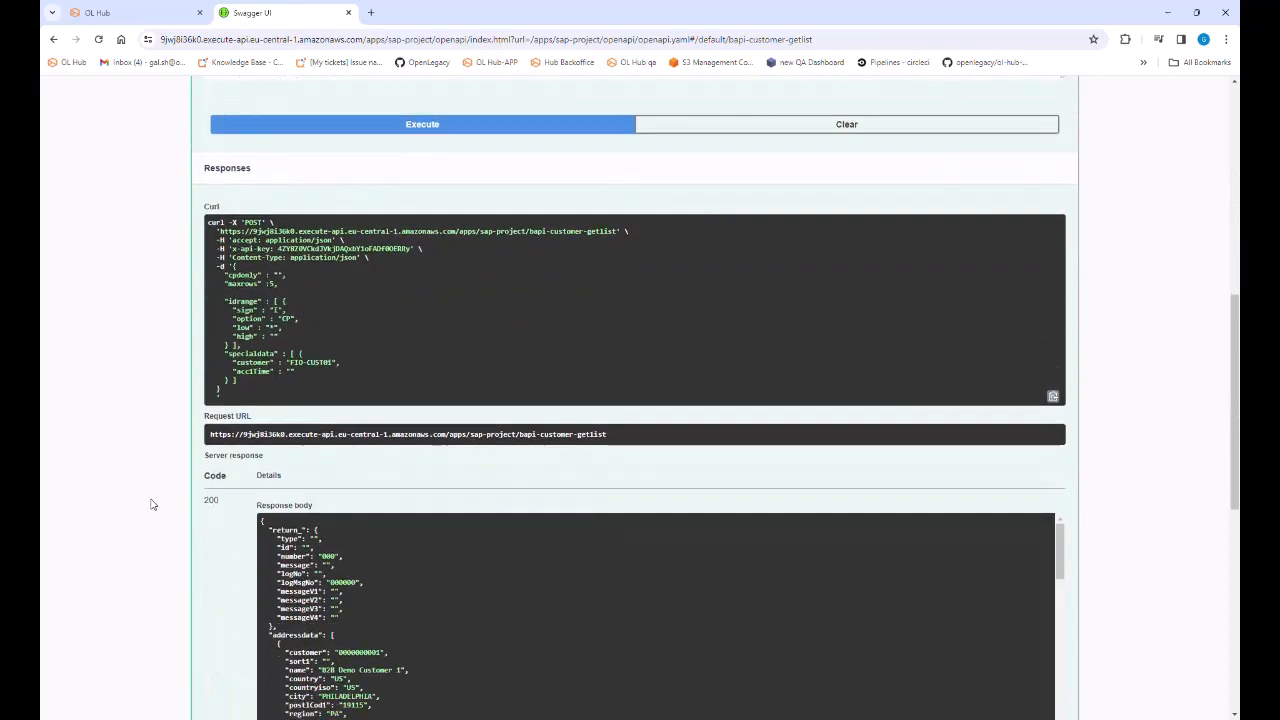
scroll("down", 3)
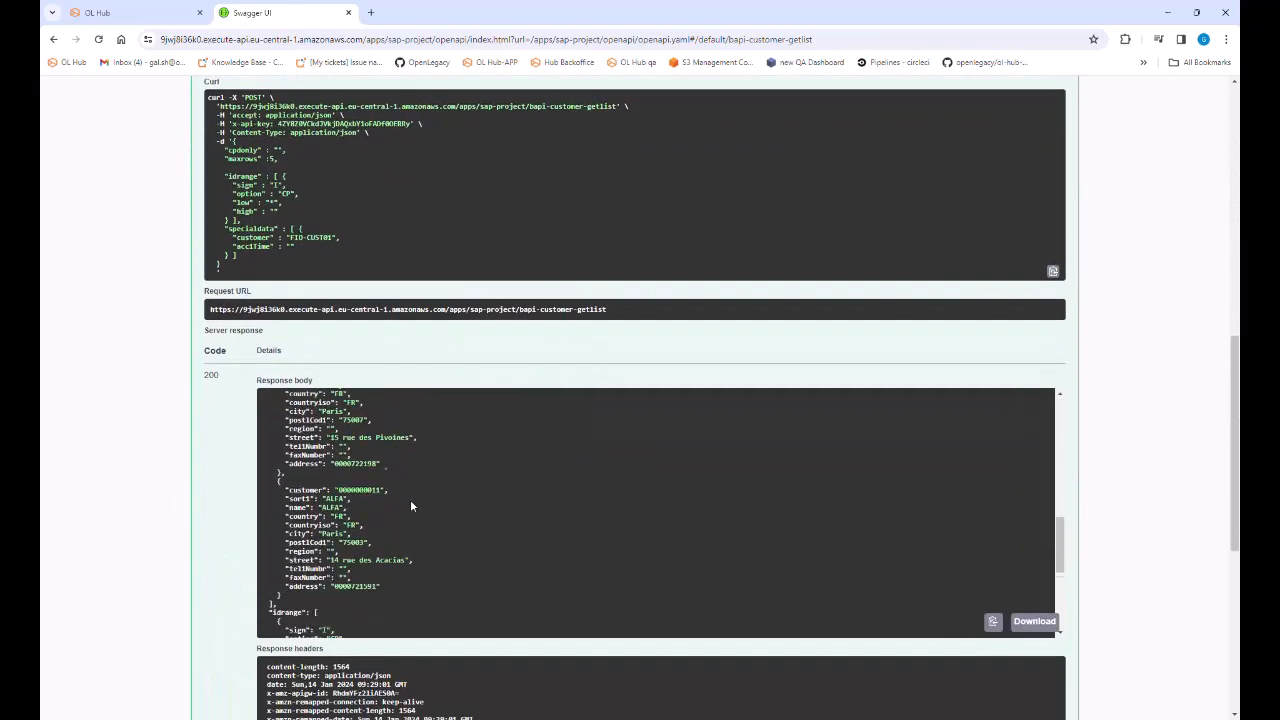